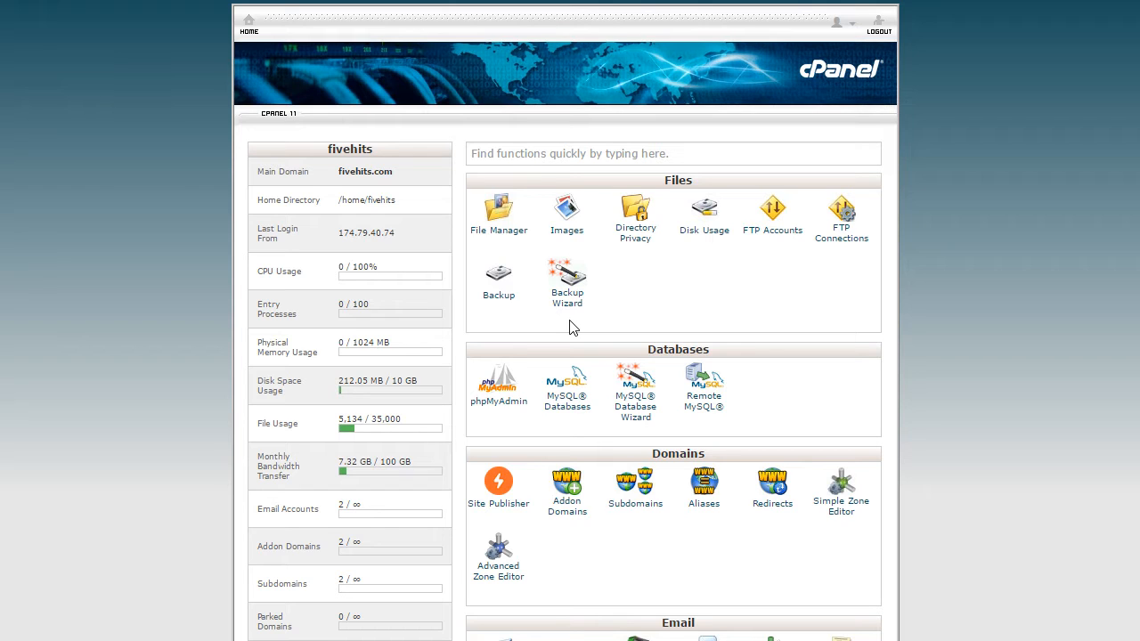
pyautogui.moveTo(795, 294)
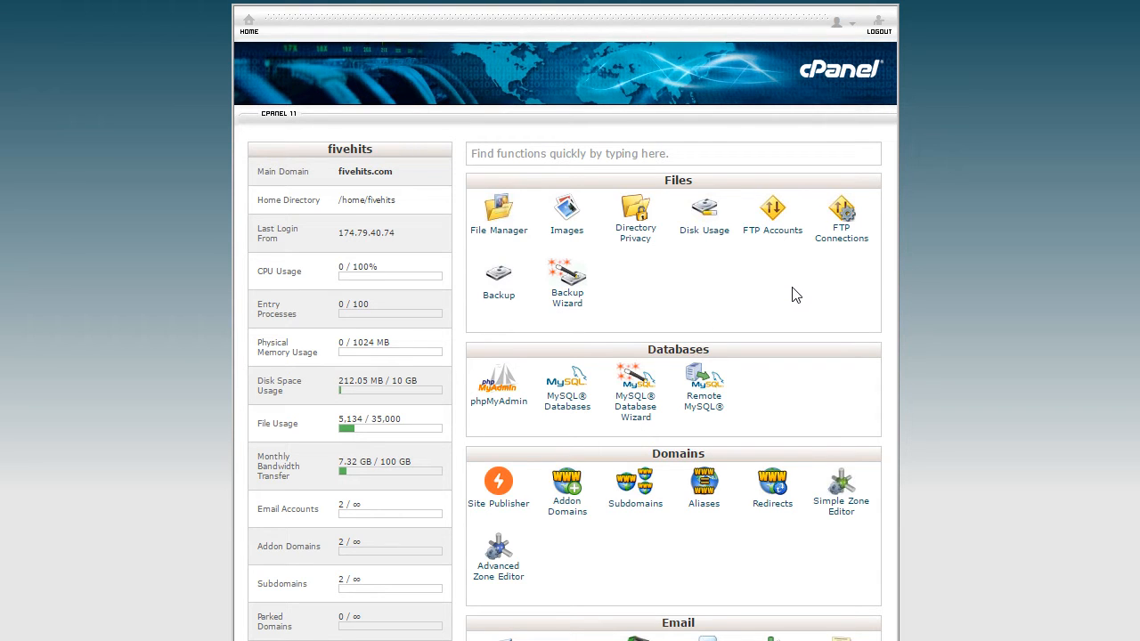
# Open Select PHP Version and switch the account's current PHP from 5.5 to 5.6.
pyautogui.scroll(-3)
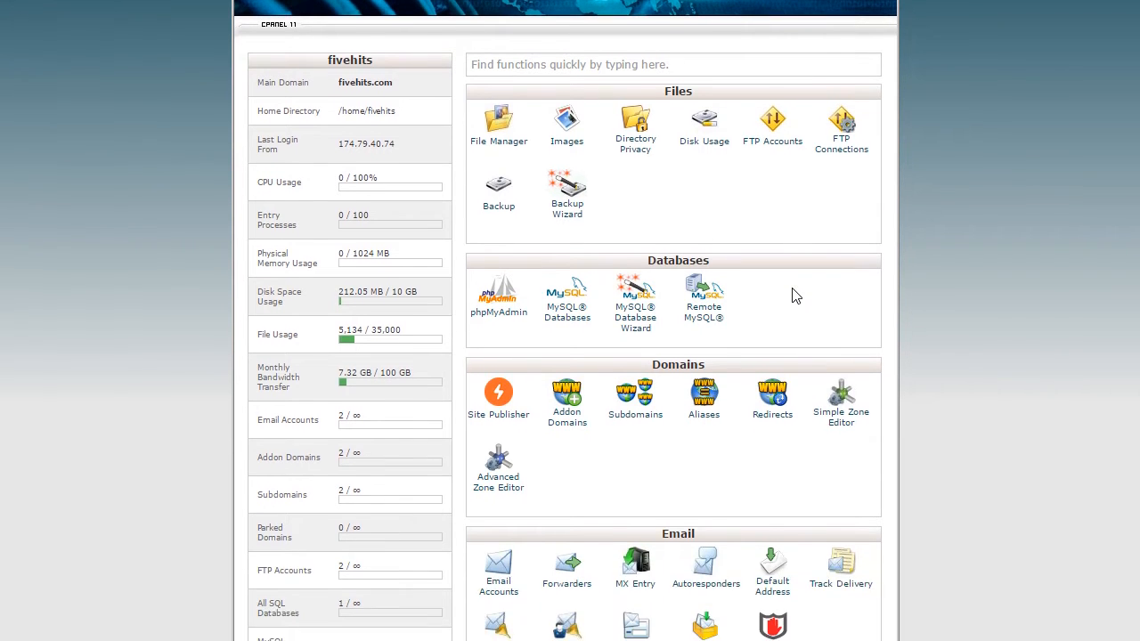
pyautogui.scroll(-3)
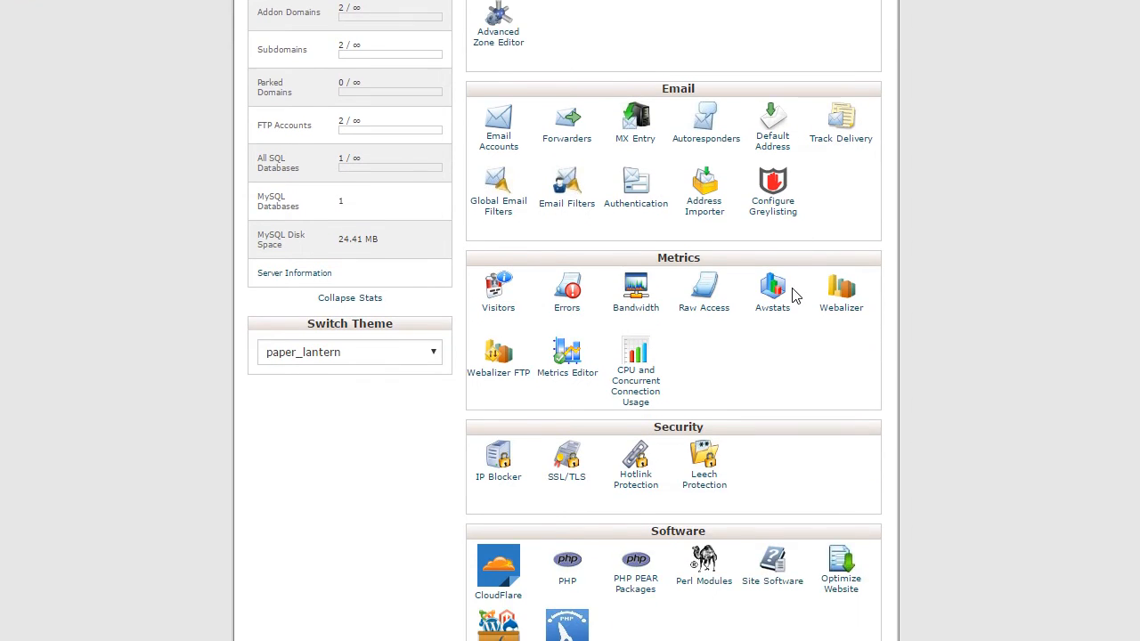
pyautogui.scroll(-3)
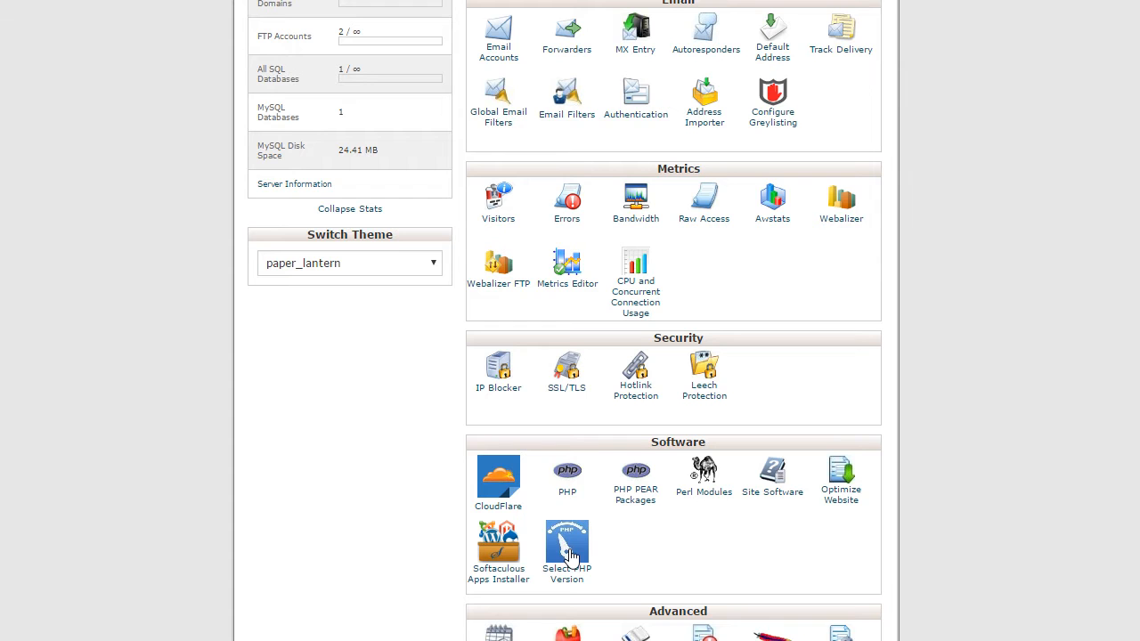
pyautogui.click(566, 543)
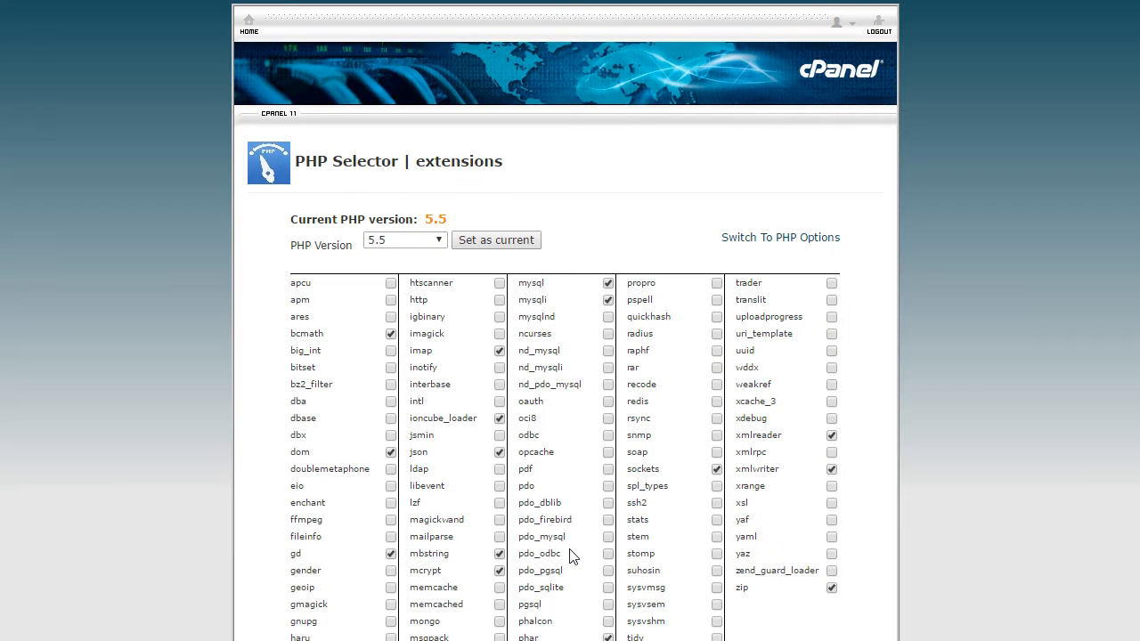
pyautogui.moveTo(611, 223)
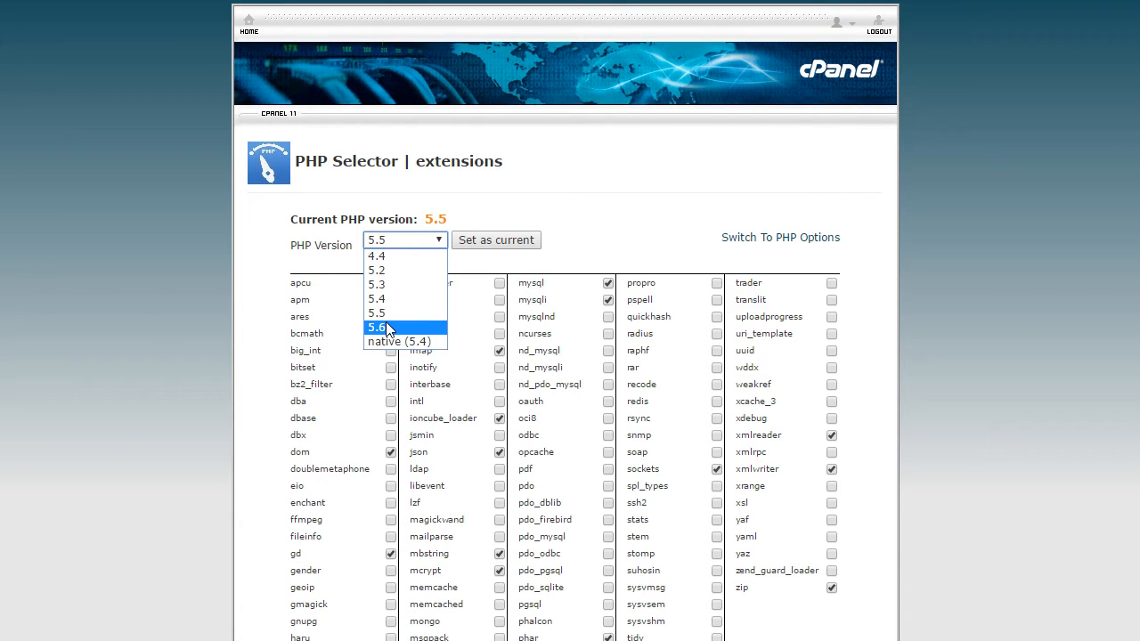
pyautogui.click(376, 328)
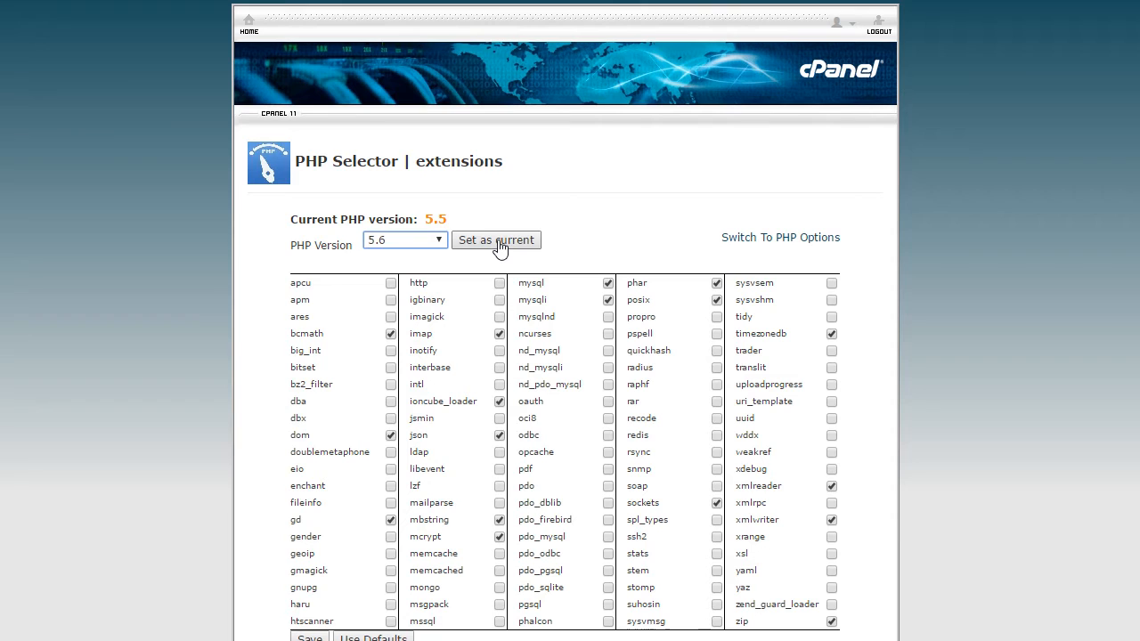
pyautogui.click(495, 240)
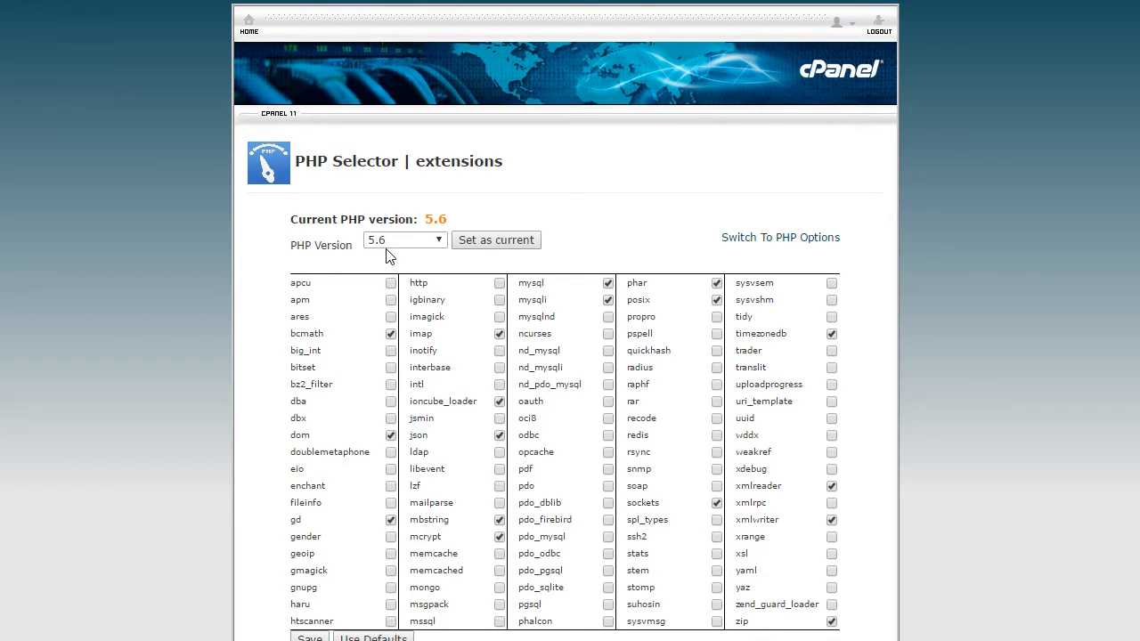
pyautogui.moveTo(246, 390)
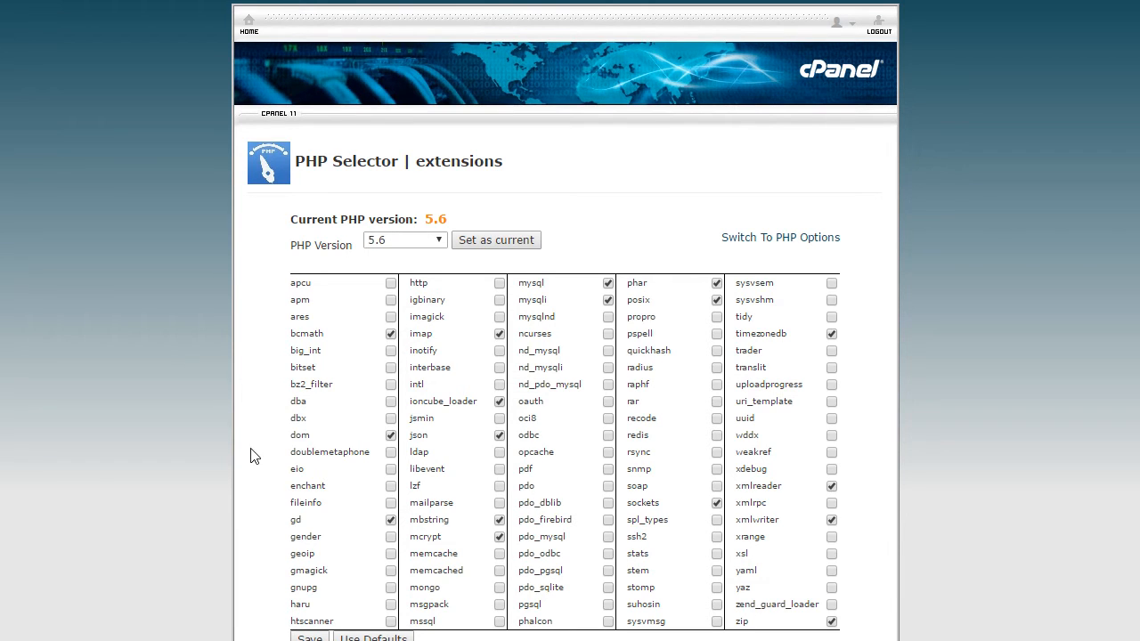
pyautogui.moveTo(287, 530)
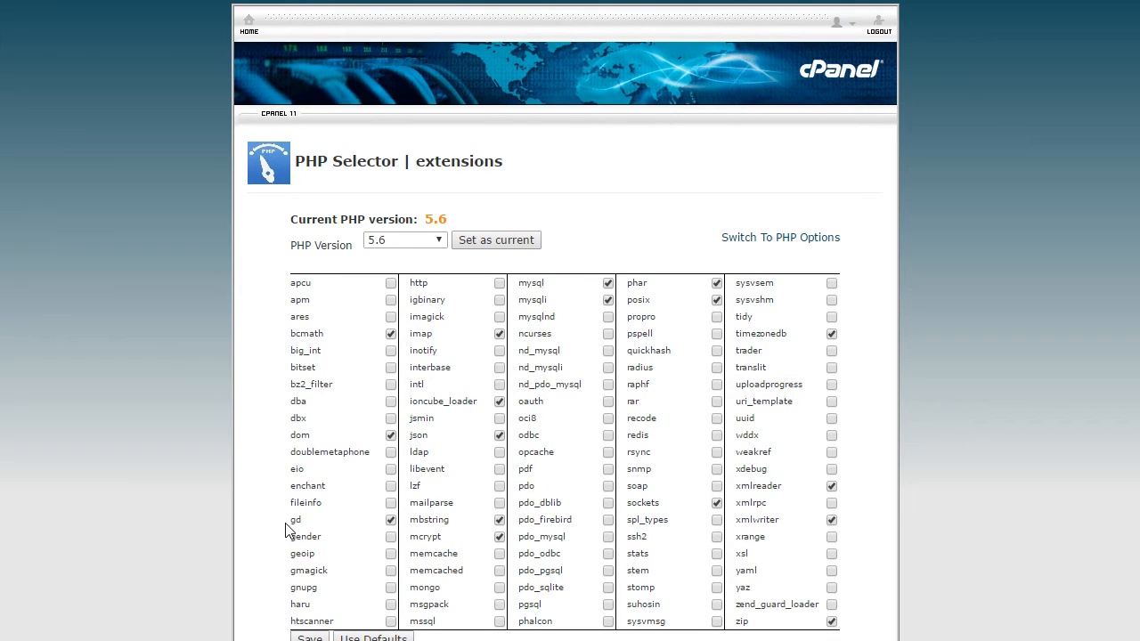
pyautogui.click(391, 520)
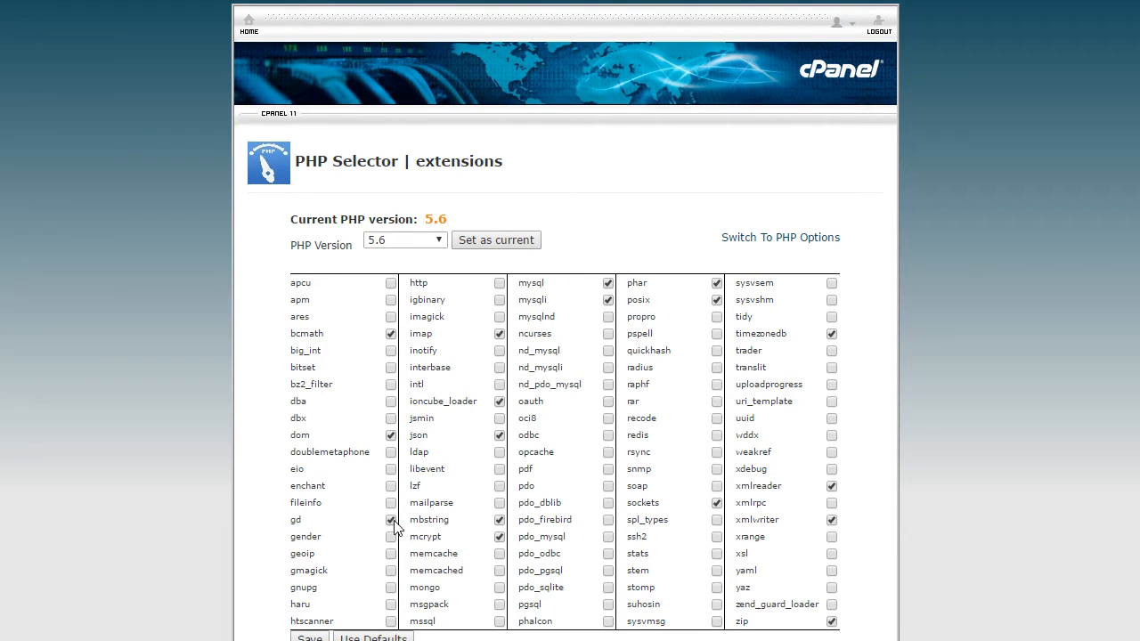
pyautogui.moveTo(348, 523)
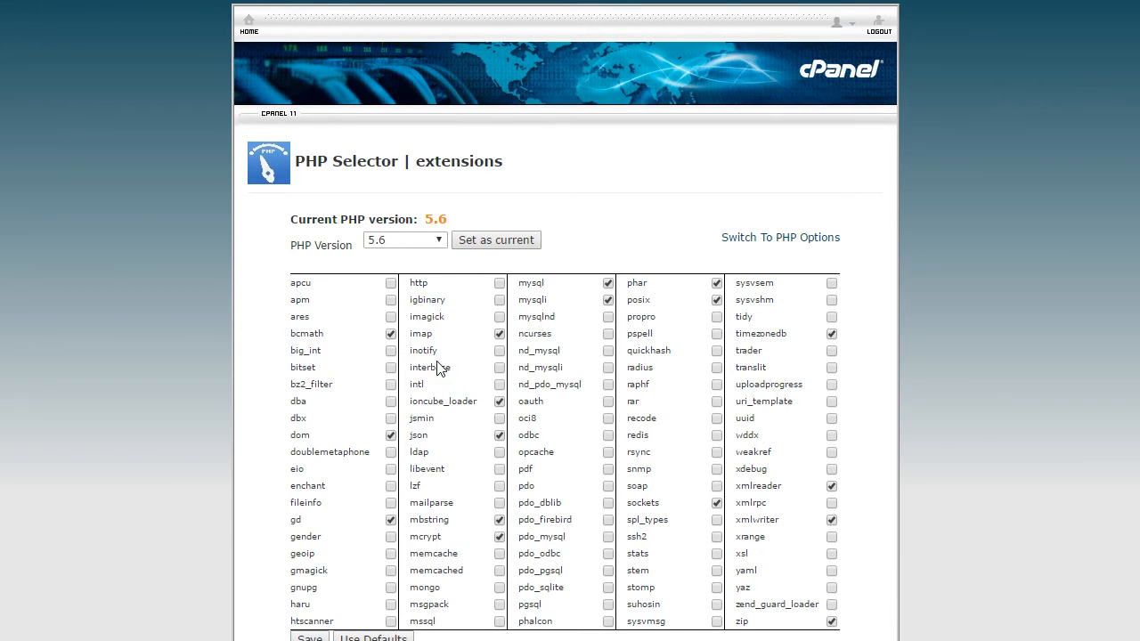
pyautogui.moveTo(442, 400)
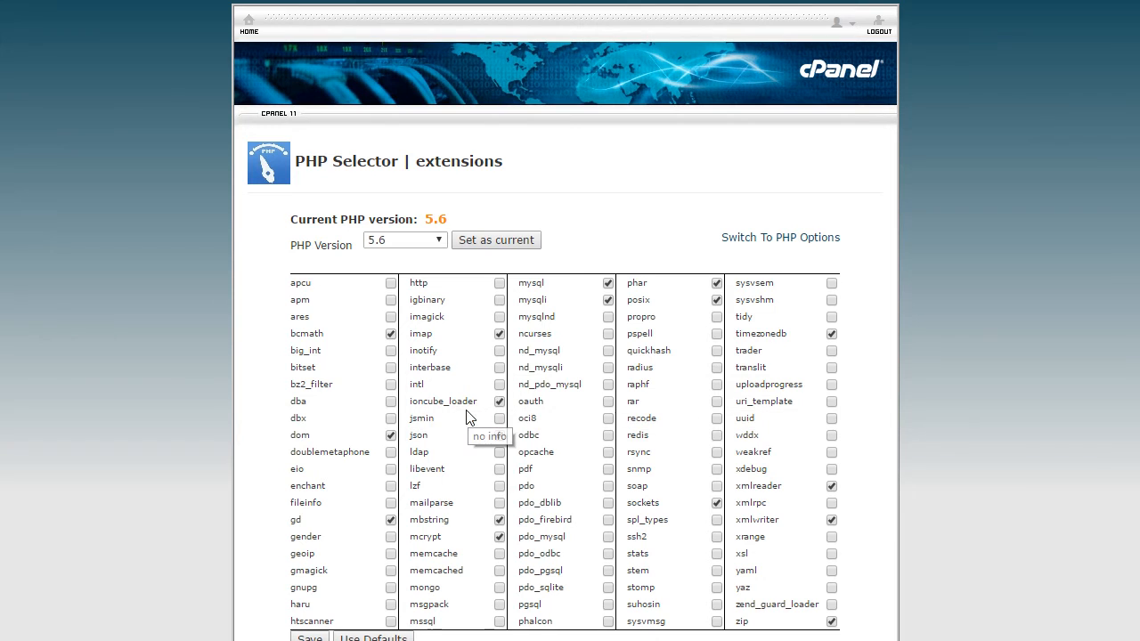
pyautogui.moveTo(436, 516)
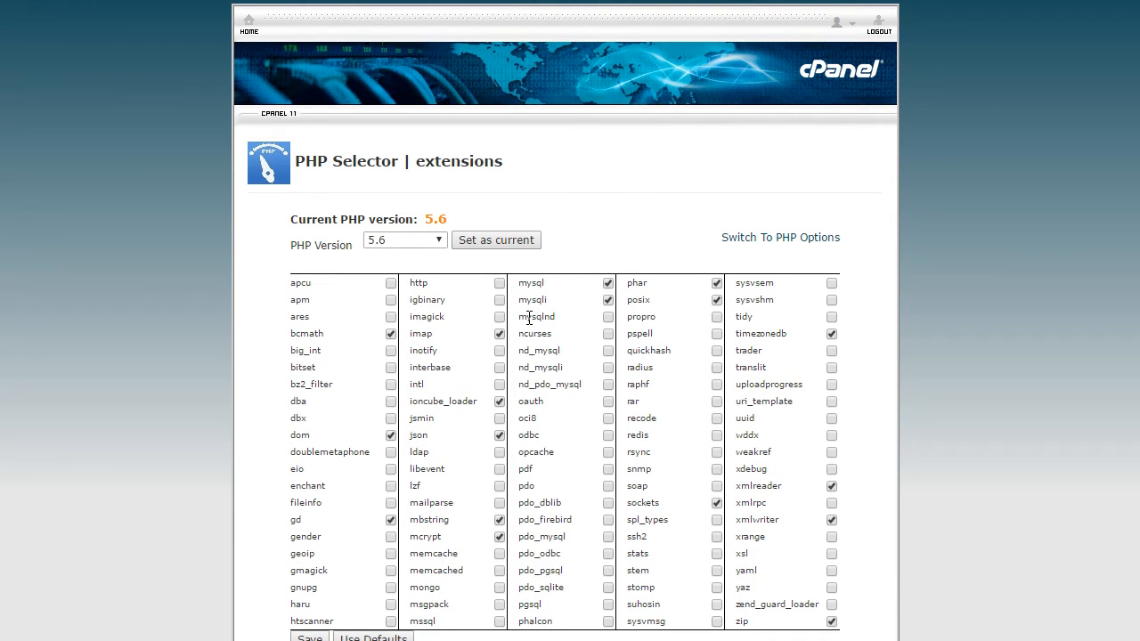
pyautogui.moveTo(536, 316)
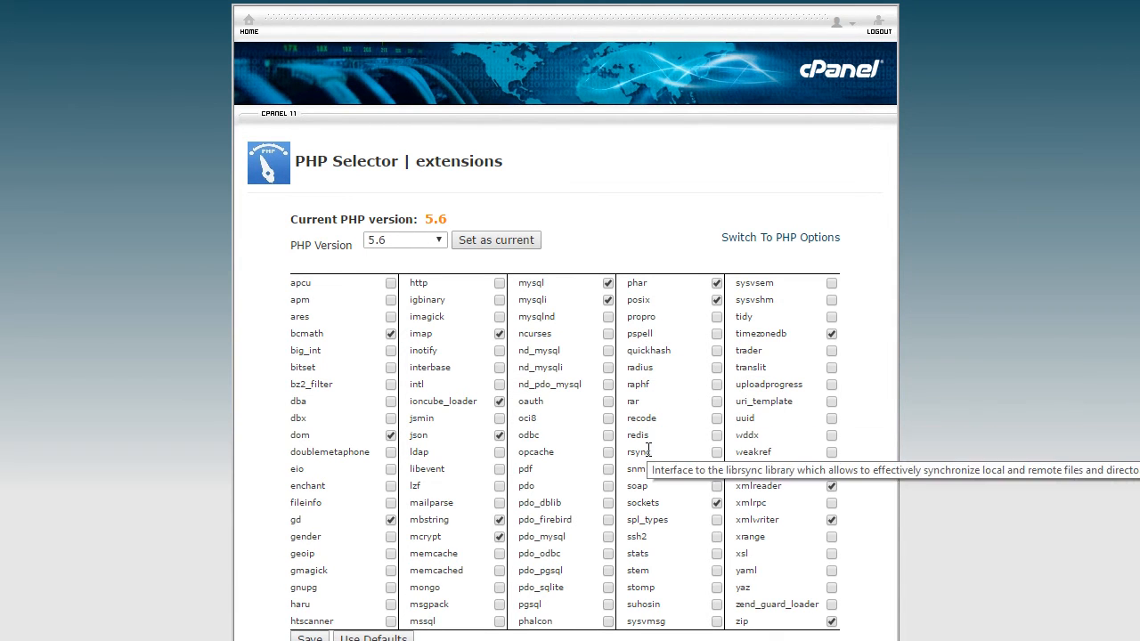
pyautogui.moveTo(857, 556)
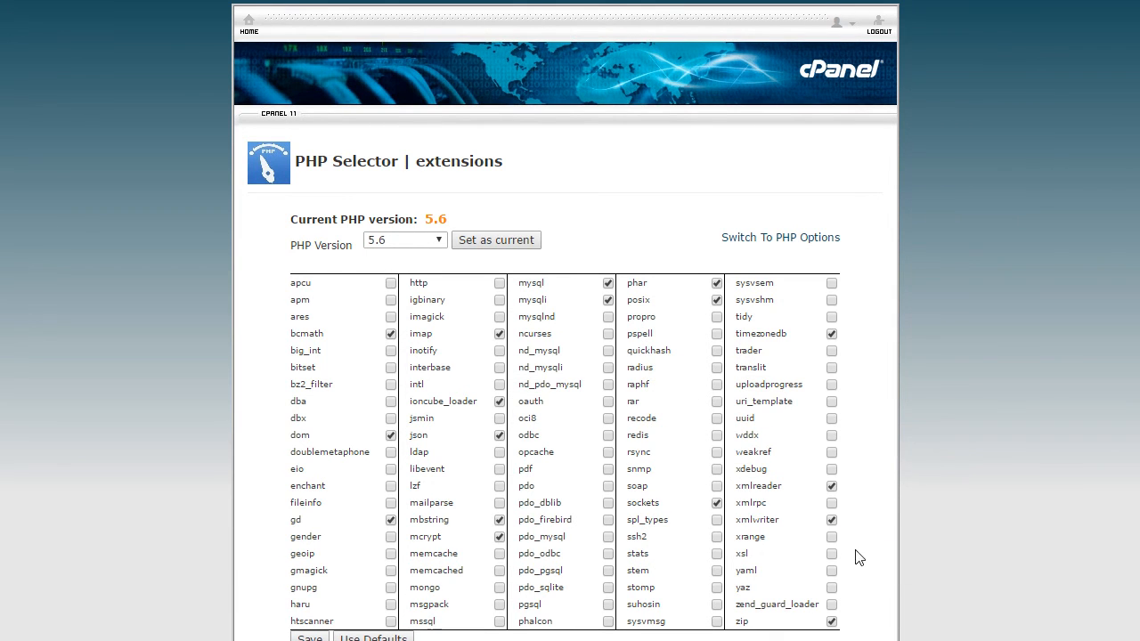
pyautogui.click(832, 621)
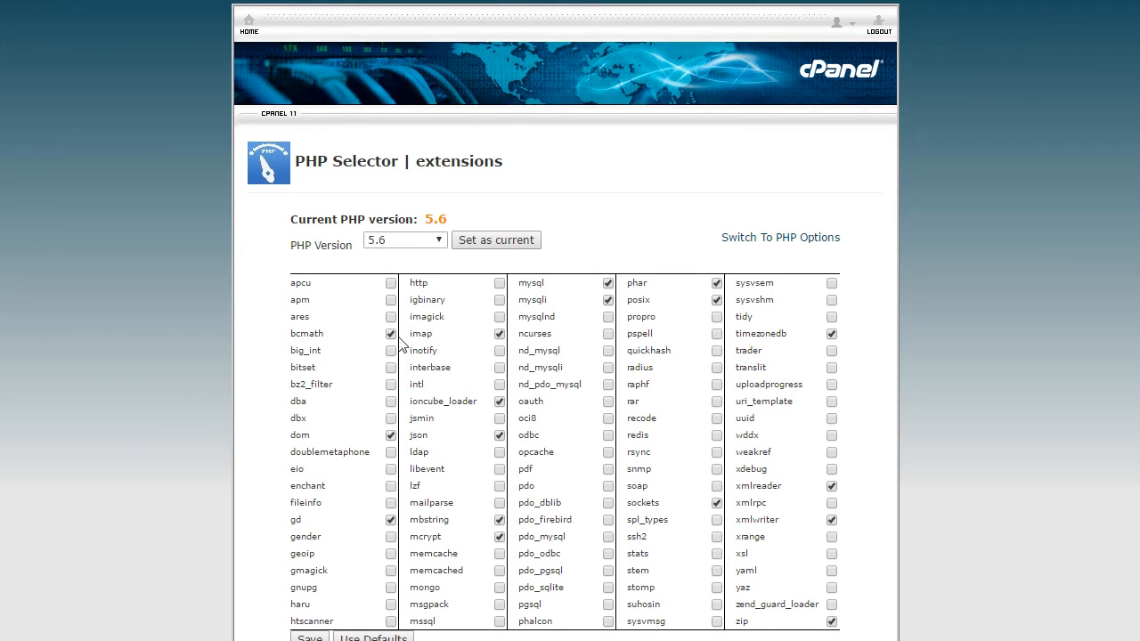
pyautogui.moveTo(431, 502)
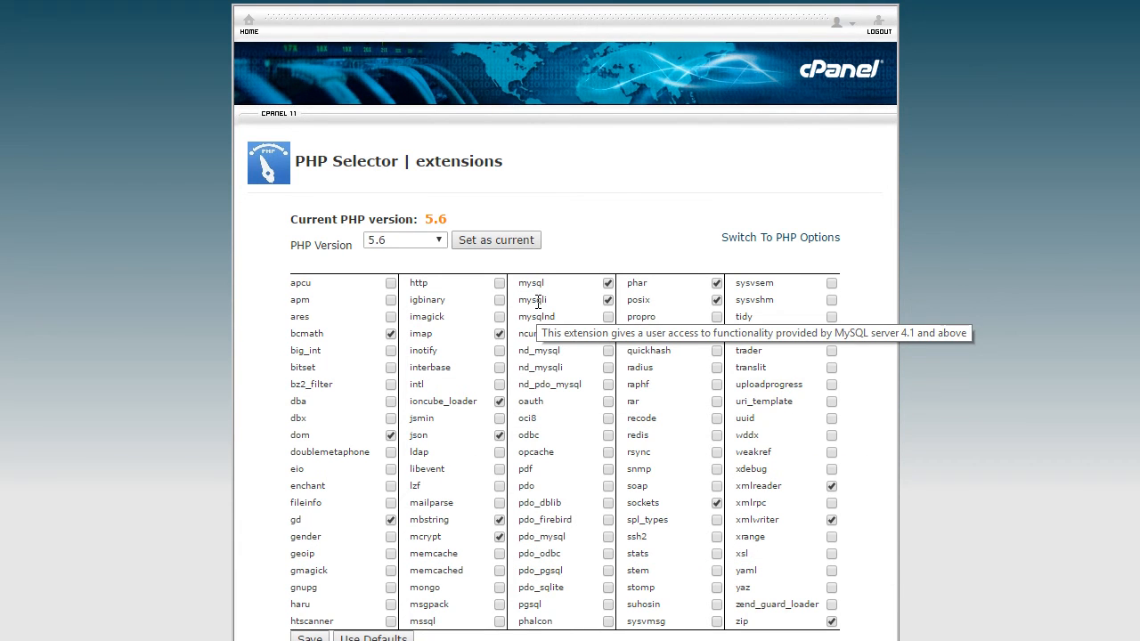
pyautogui.moveTo(779, 631)
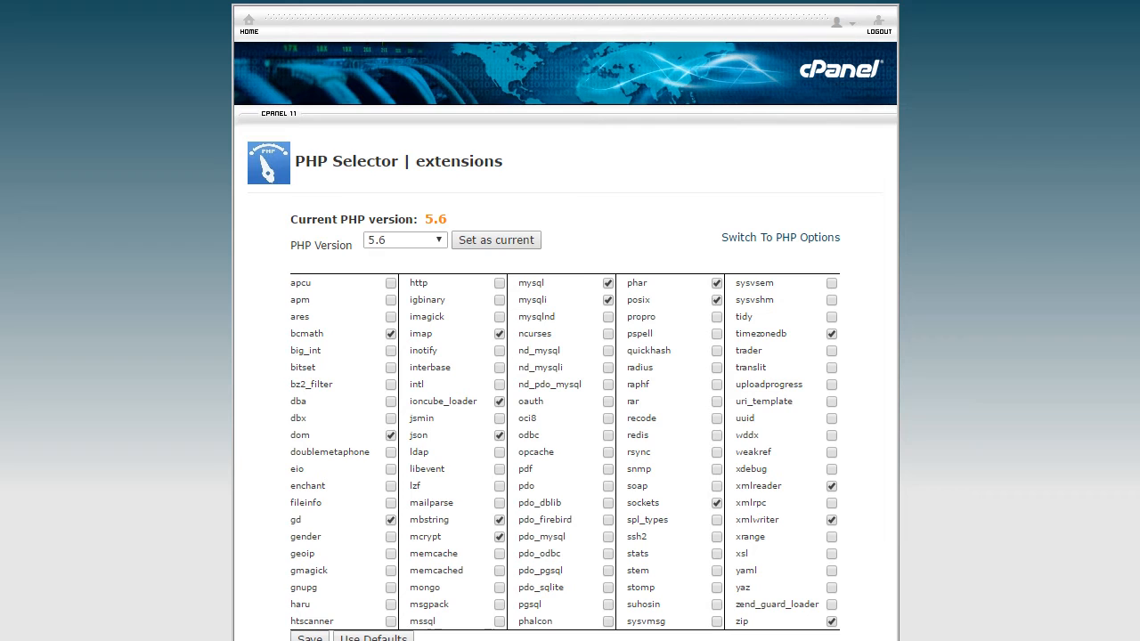
# Save the PHP 5.6 extension set until 'module set saved' appears.
pyautogui.click(310, 635)
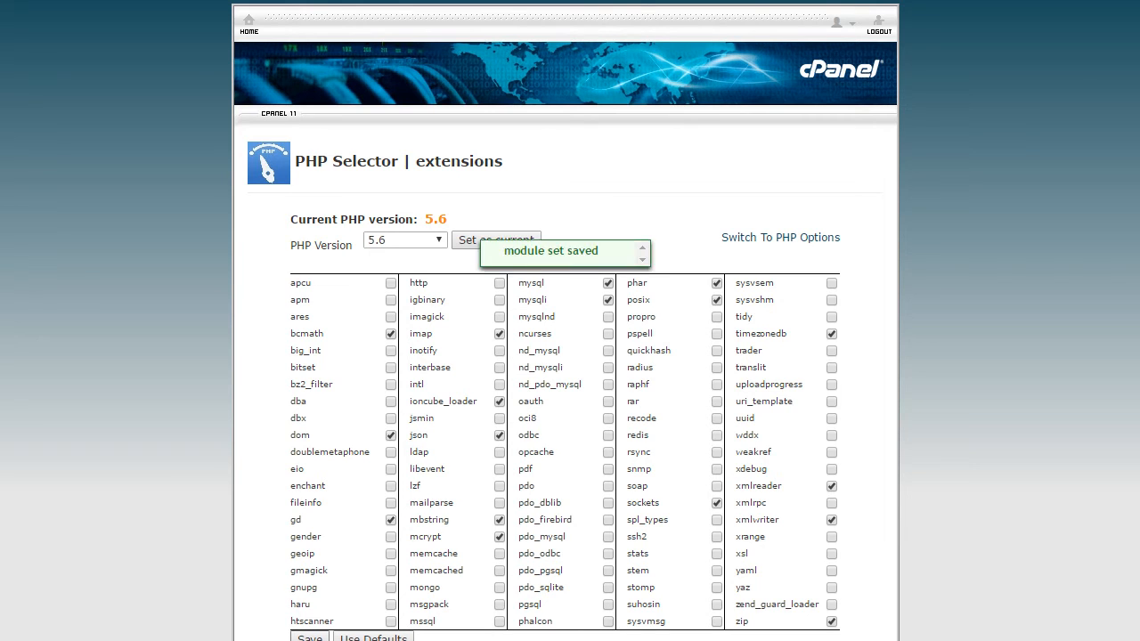
pyautogui.moveTo(212, 565)
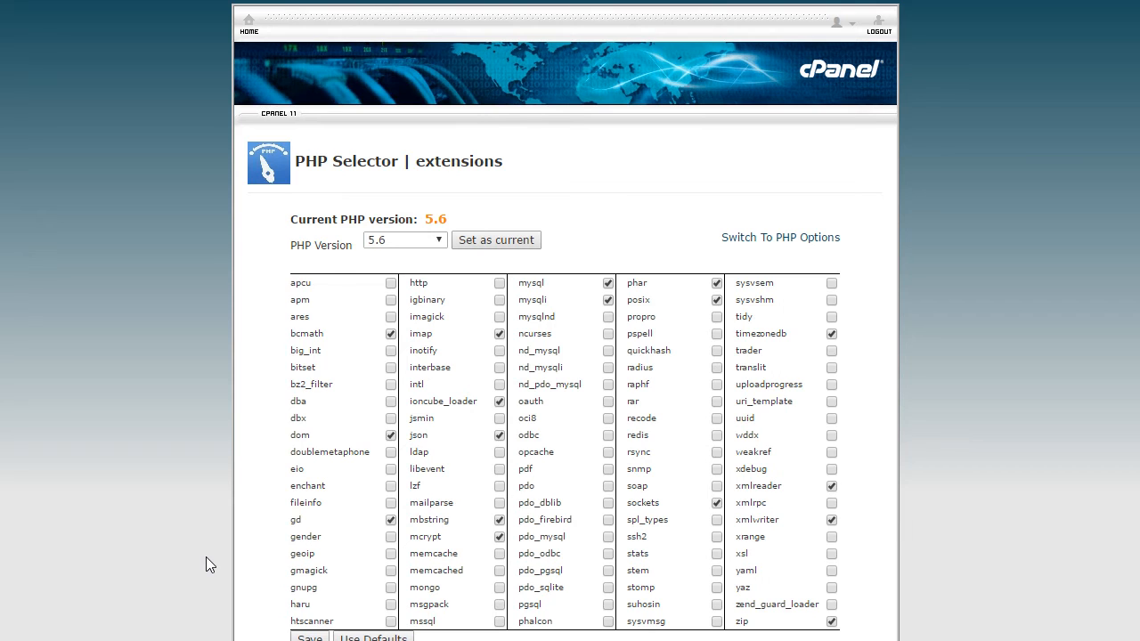
pyautogui.moveTo(754, 261)
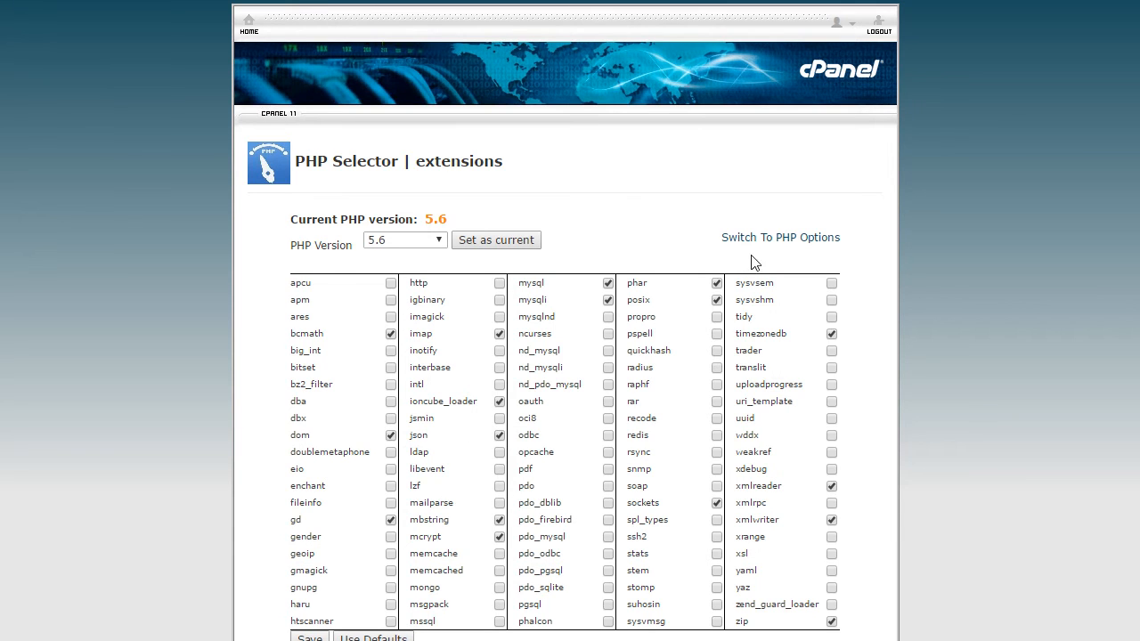
pyautogui.moveTo(779, 237)
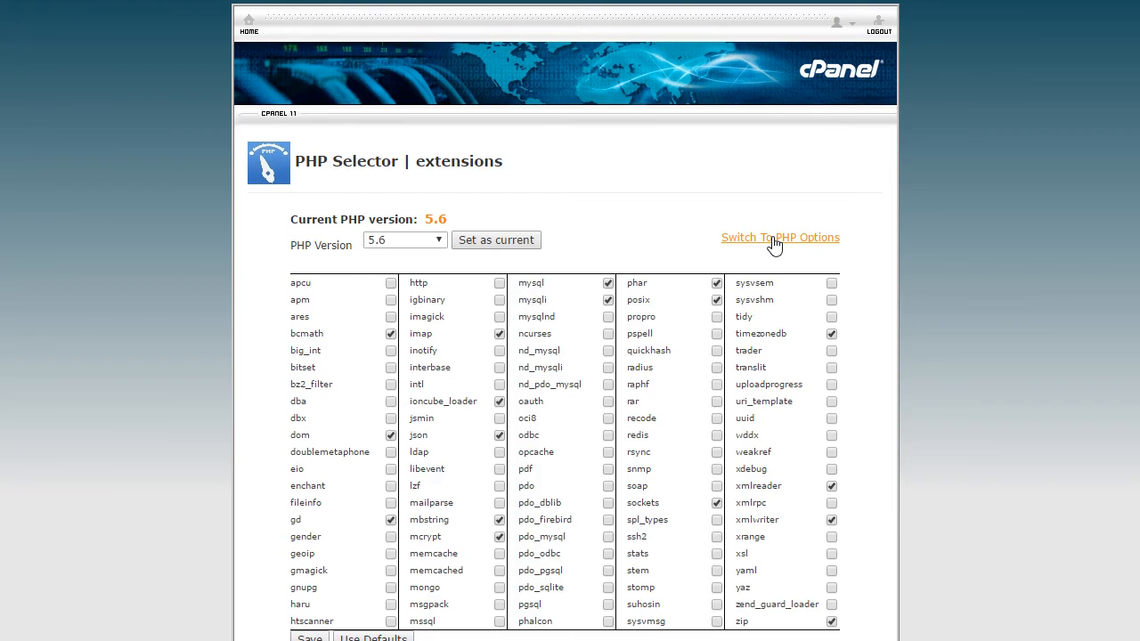
# Switch to the PHP 5.6 options page and begin editing the error_reporting level.
pyautogui.click(779, 237)
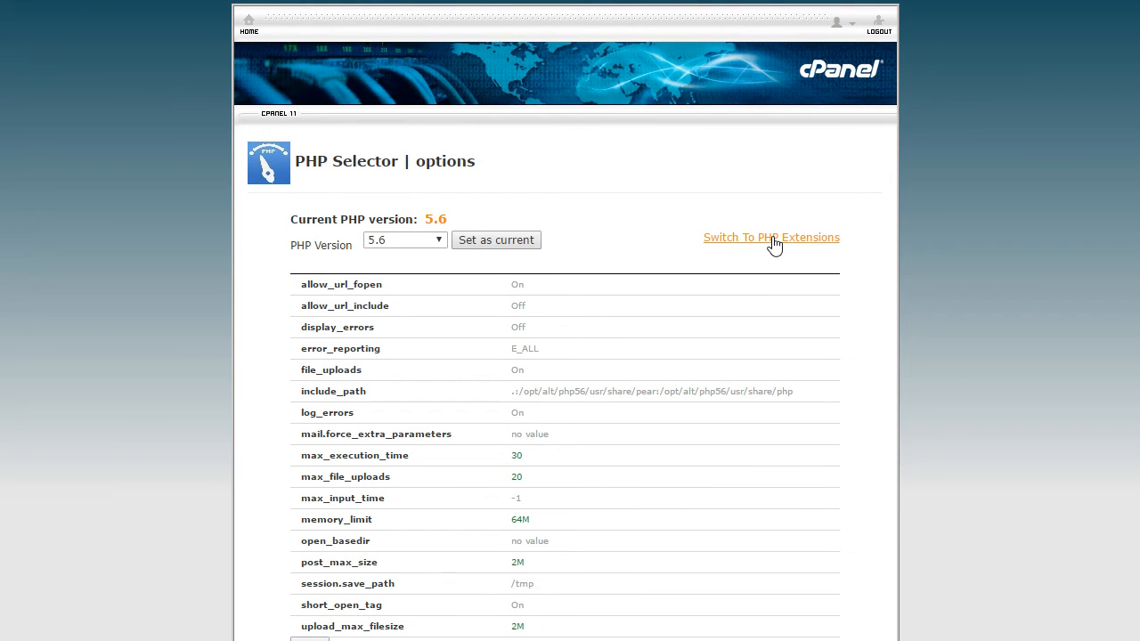
pyautogui.moveTo(691, 262)
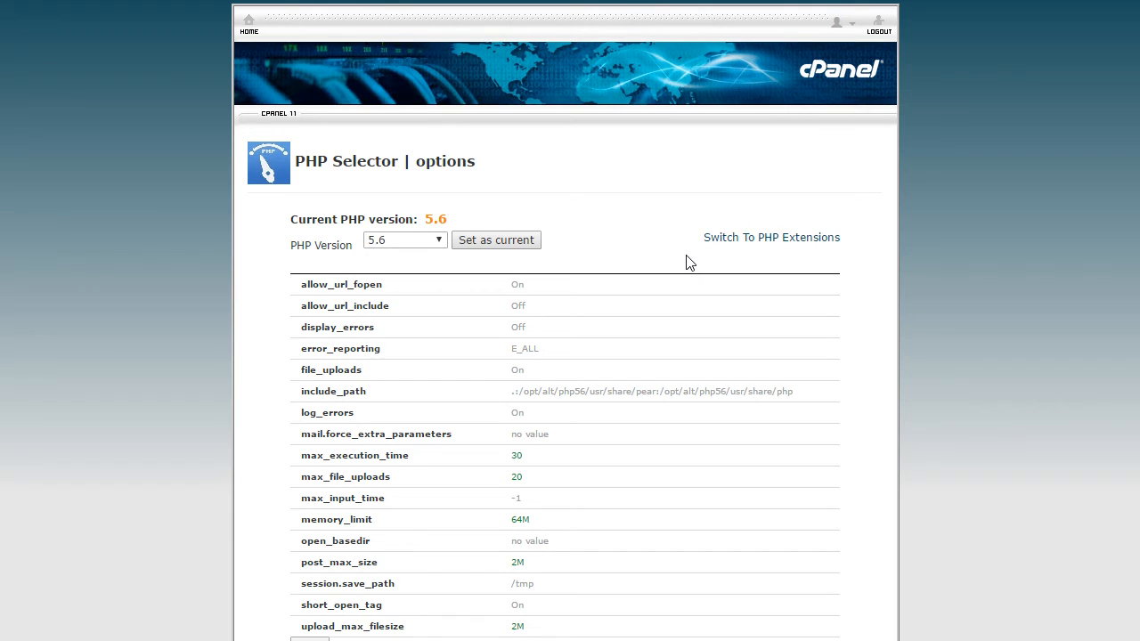
pyautogui.moveTo(456, 278)
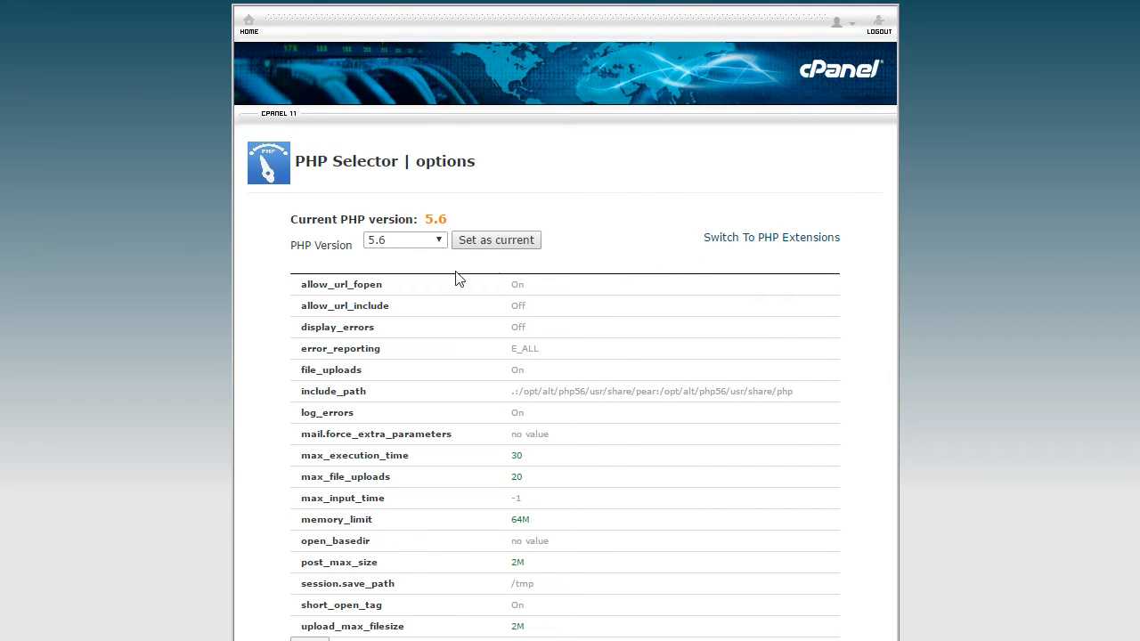
pyautogui.moveTo(340, 348)
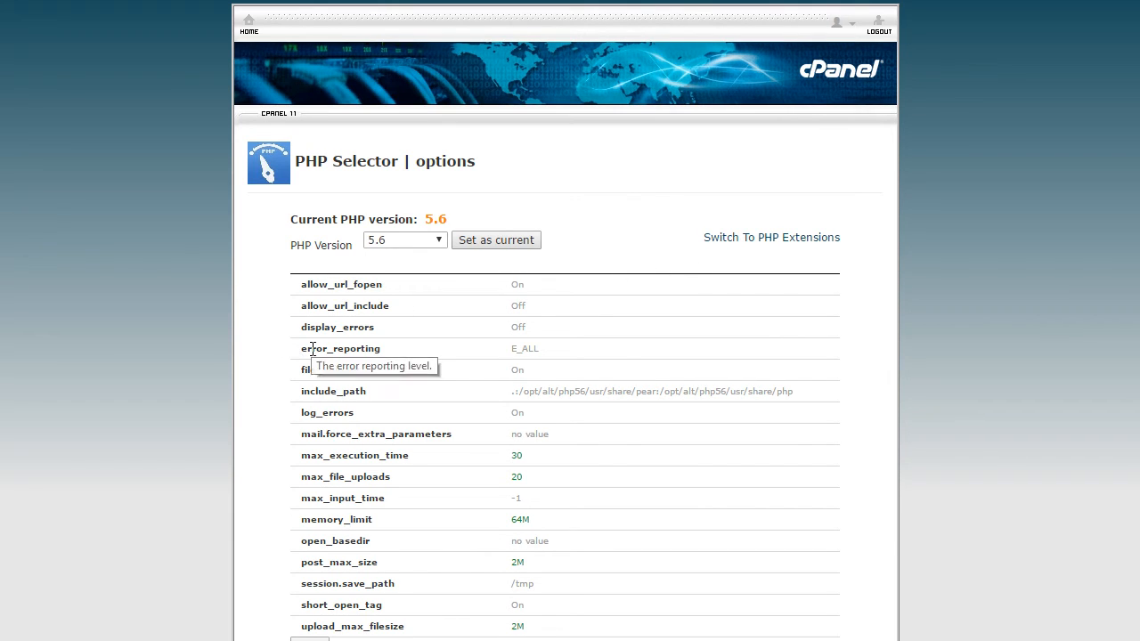
pyautogui.moveTo(529, 354)
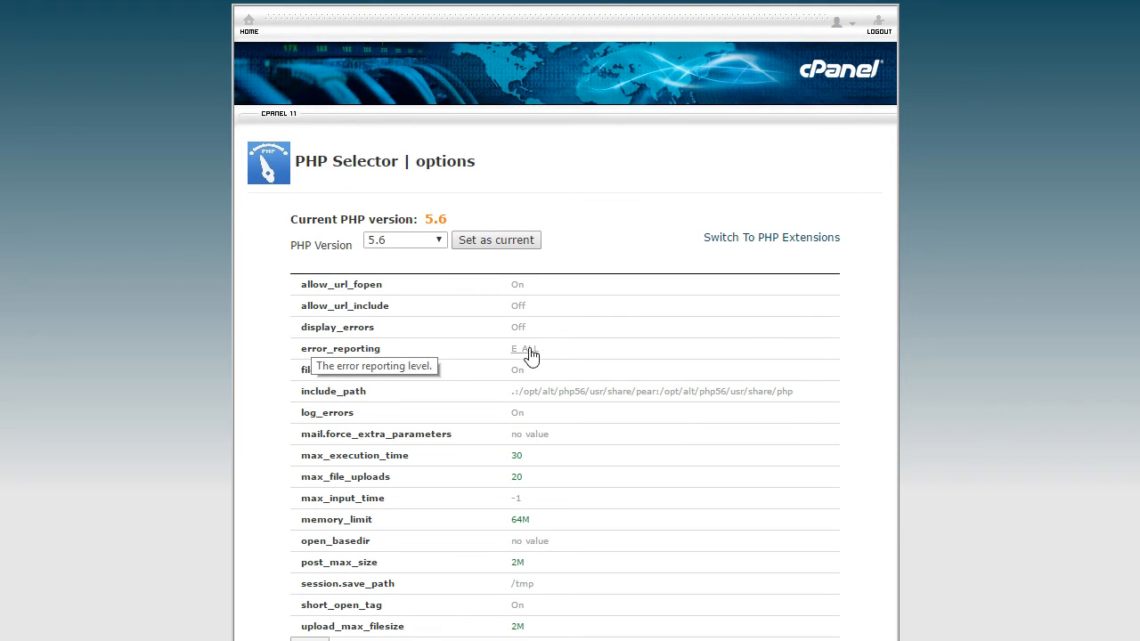
pyautogui.click(612, 348)
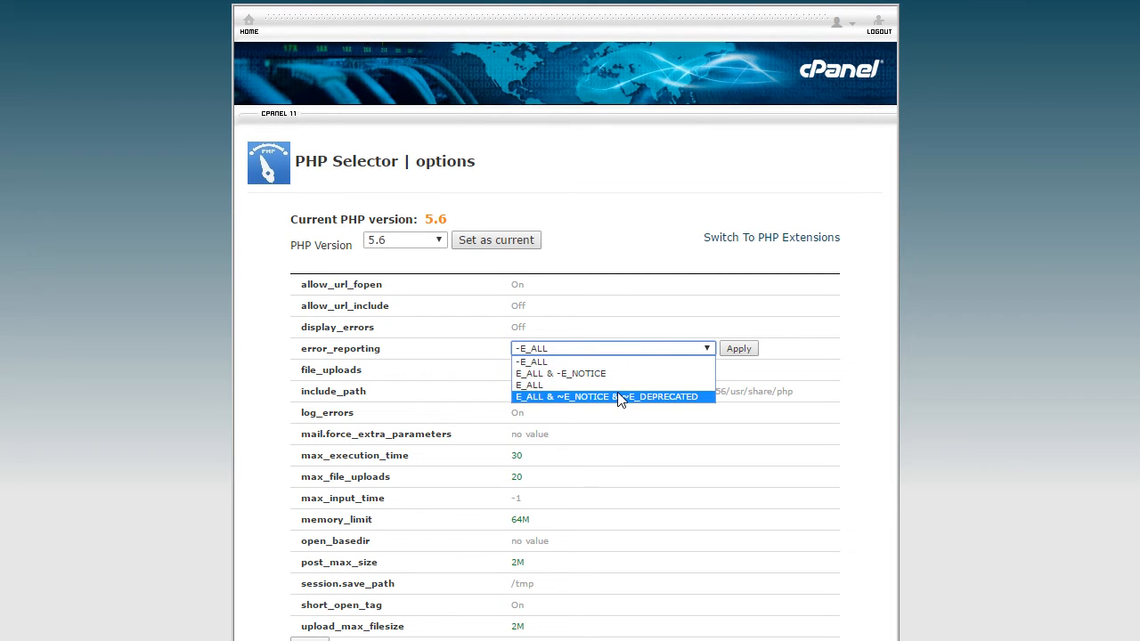
pyautogui.moveTo(570, 400)
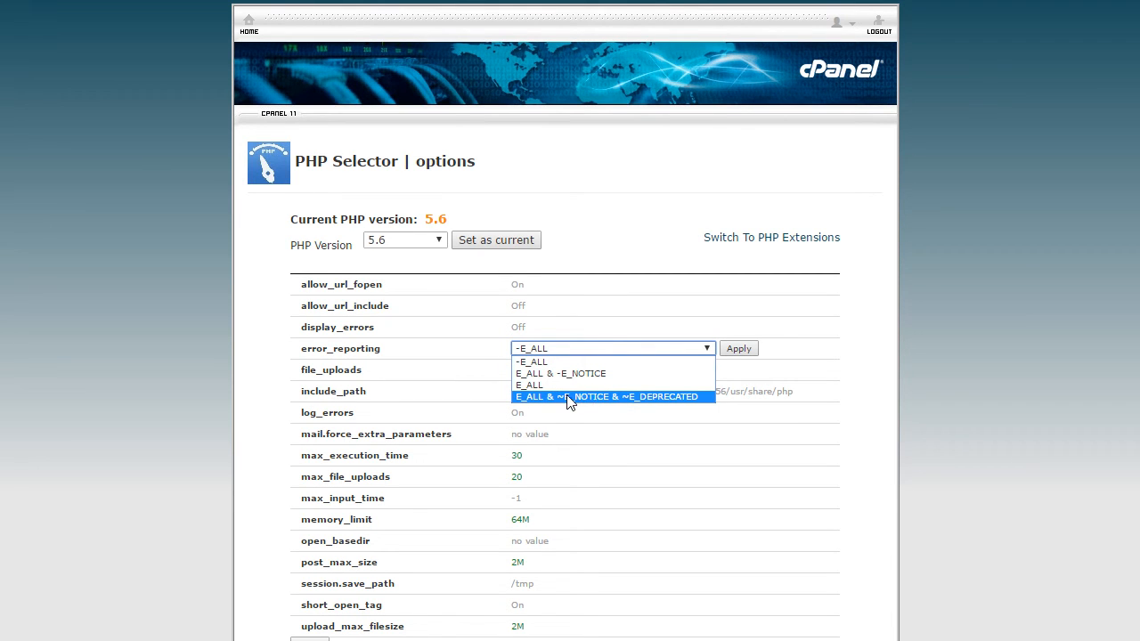
pyautogui.moveTo(543, 404)
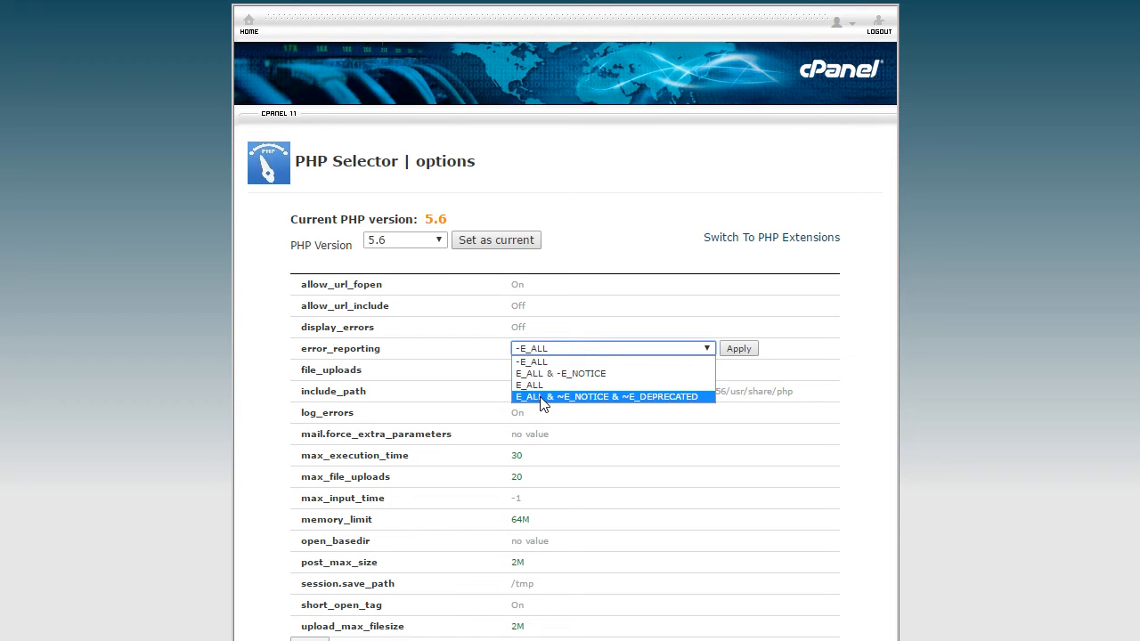
pyautogui.moveTo(555, 406)
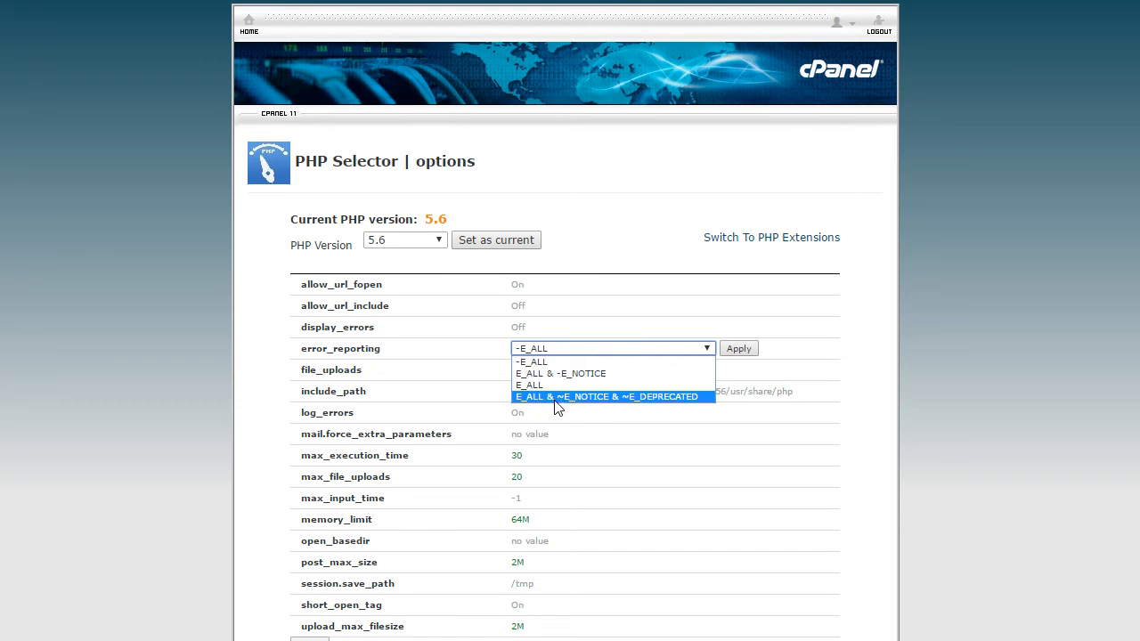
pyautogui.moveTo(657, 405)
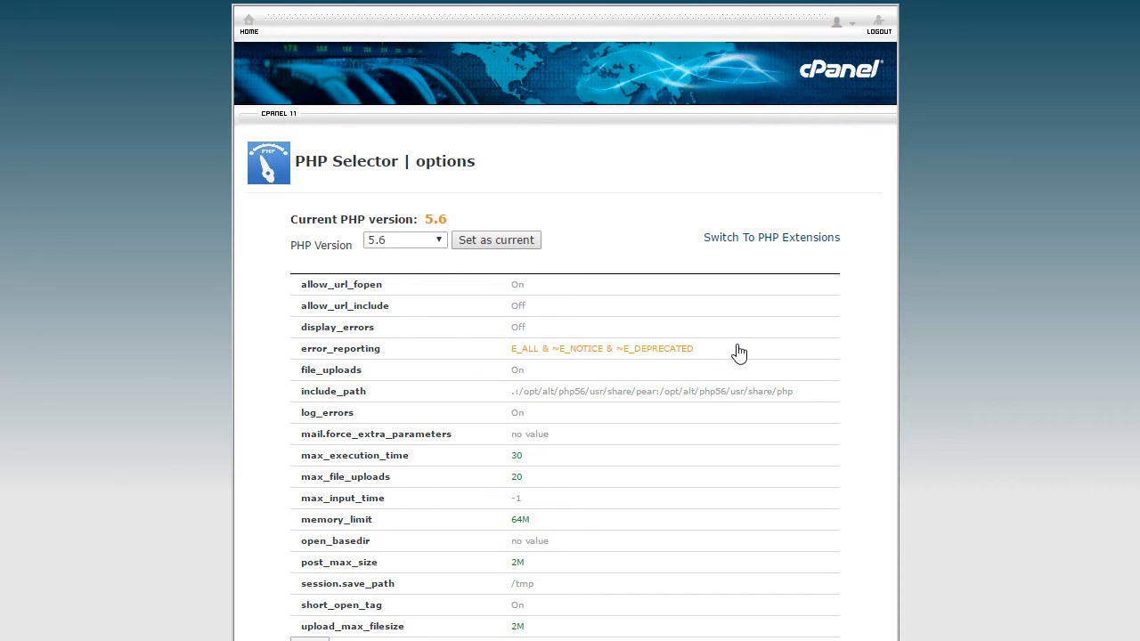
pyautogui.moveTo(743, 367)
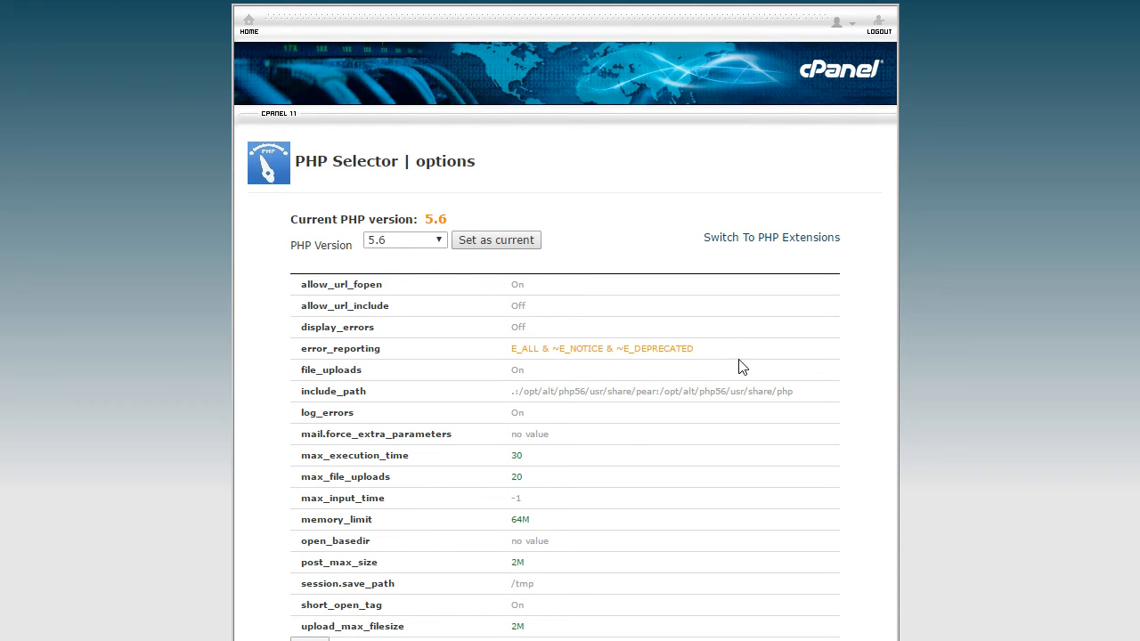
pyautogui.moveTo(335, 452)
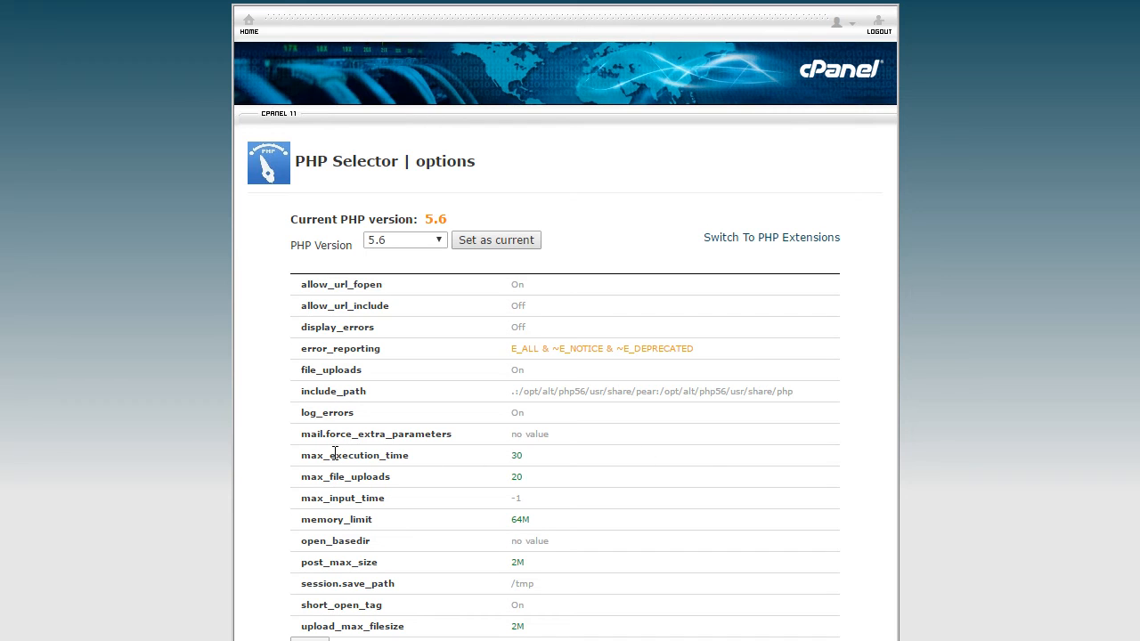
# Apply max_execution_time 300 and max_file_uploads 100 to PHP 5.6.
pyautogui.click(516, 455)
pyautogui.write('0')
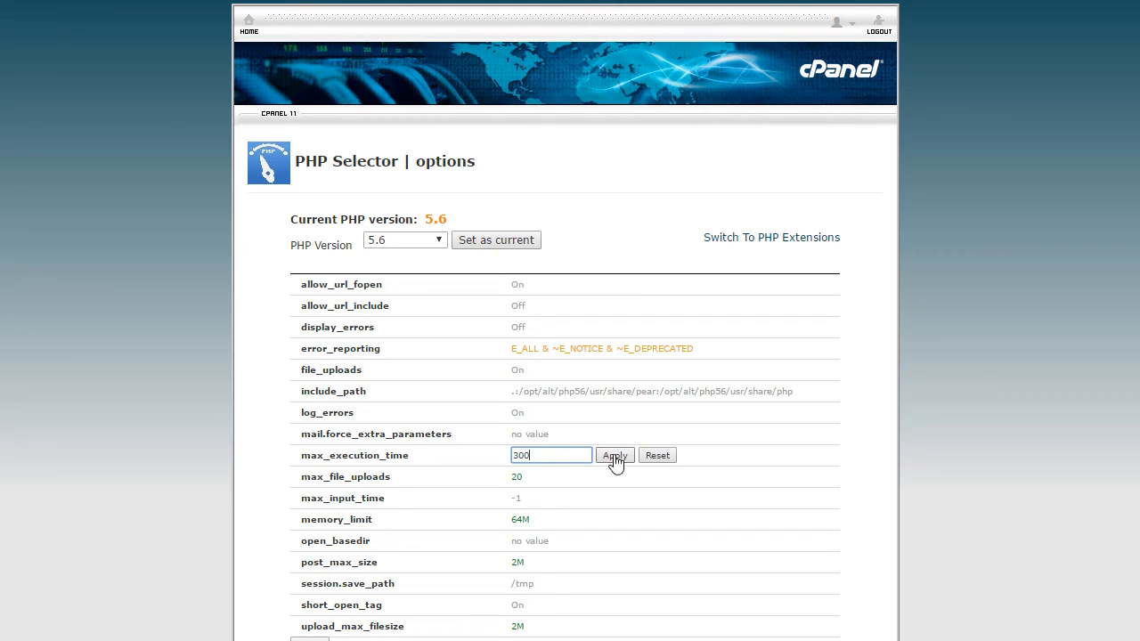
pyautogui.click(614, 455)
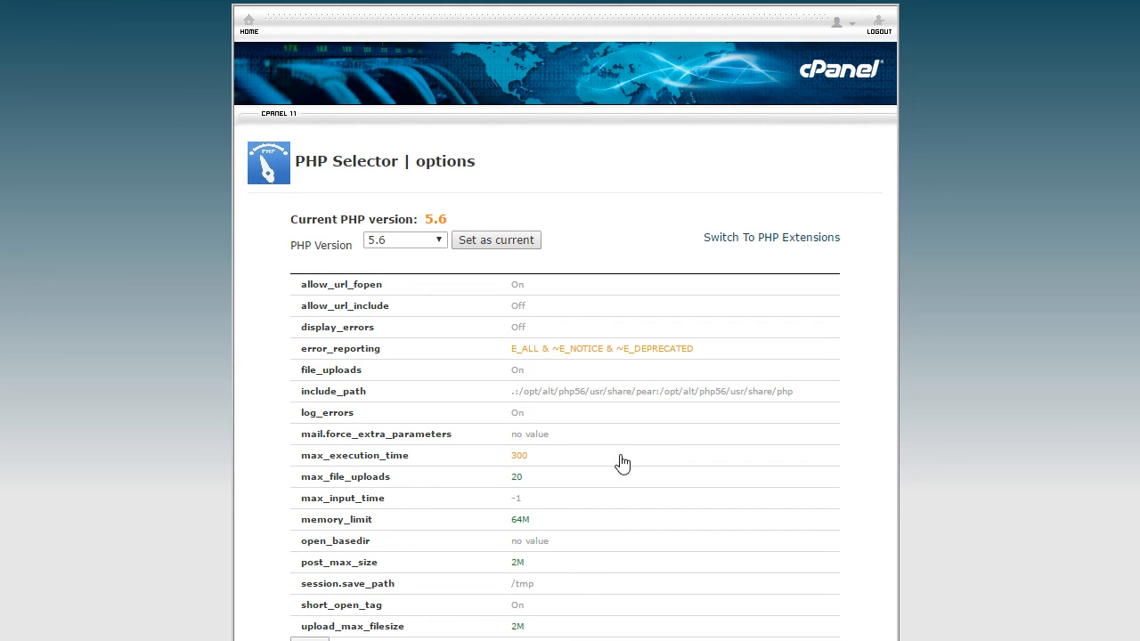
pyautogui.moveTo(498, 477)
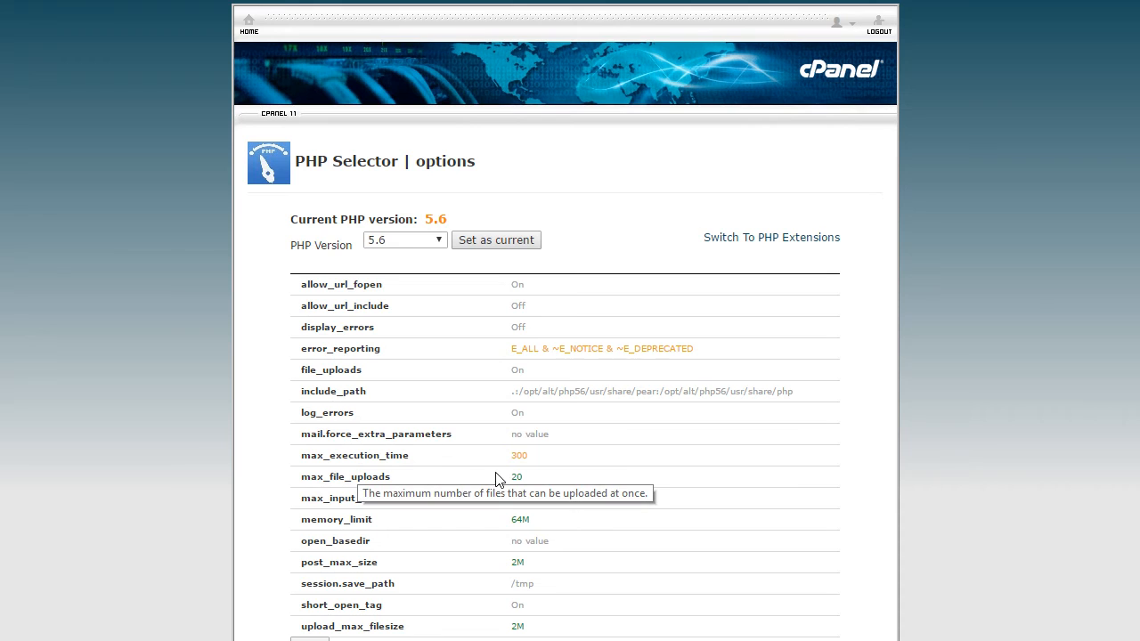
pyautogui.click(528, 476)
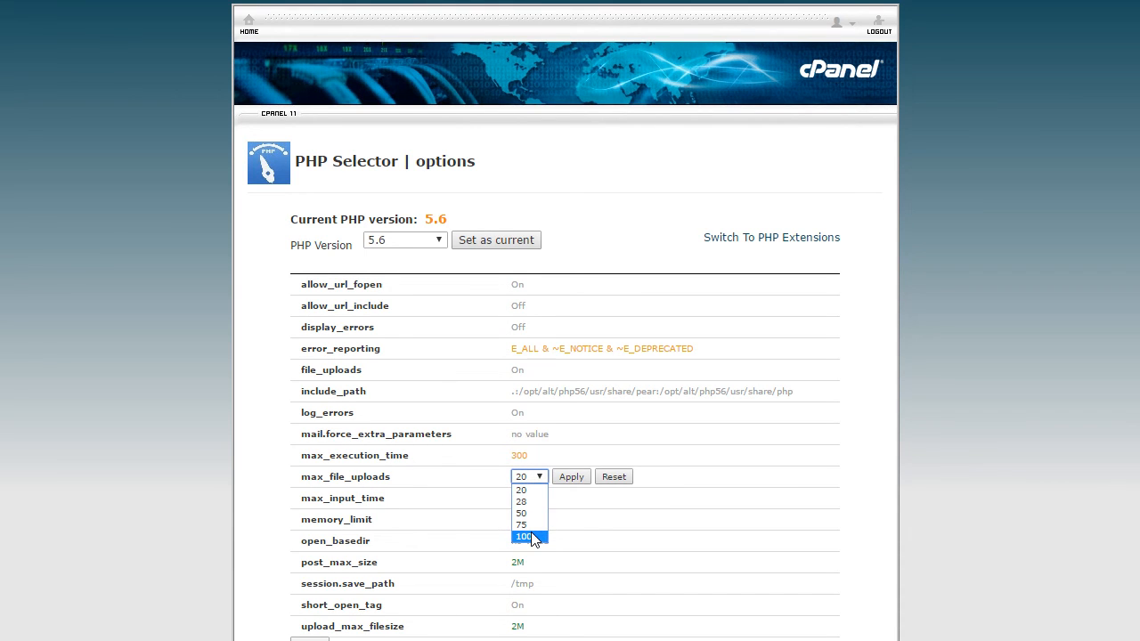
pyautogui.click(521, 537)
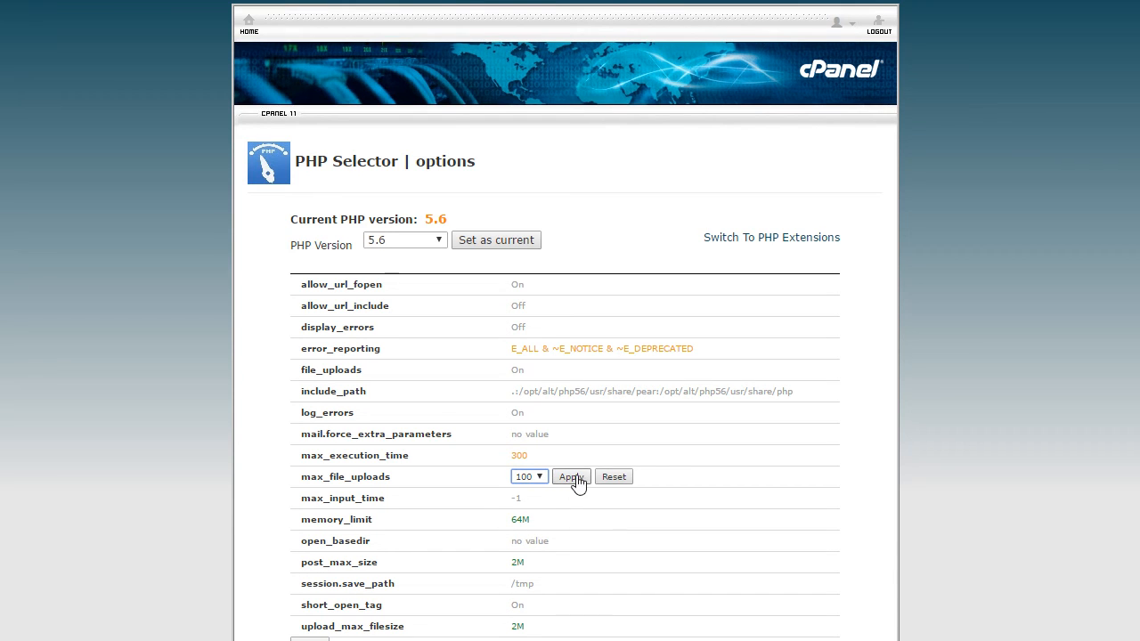
pyautogui.click(570, 476)
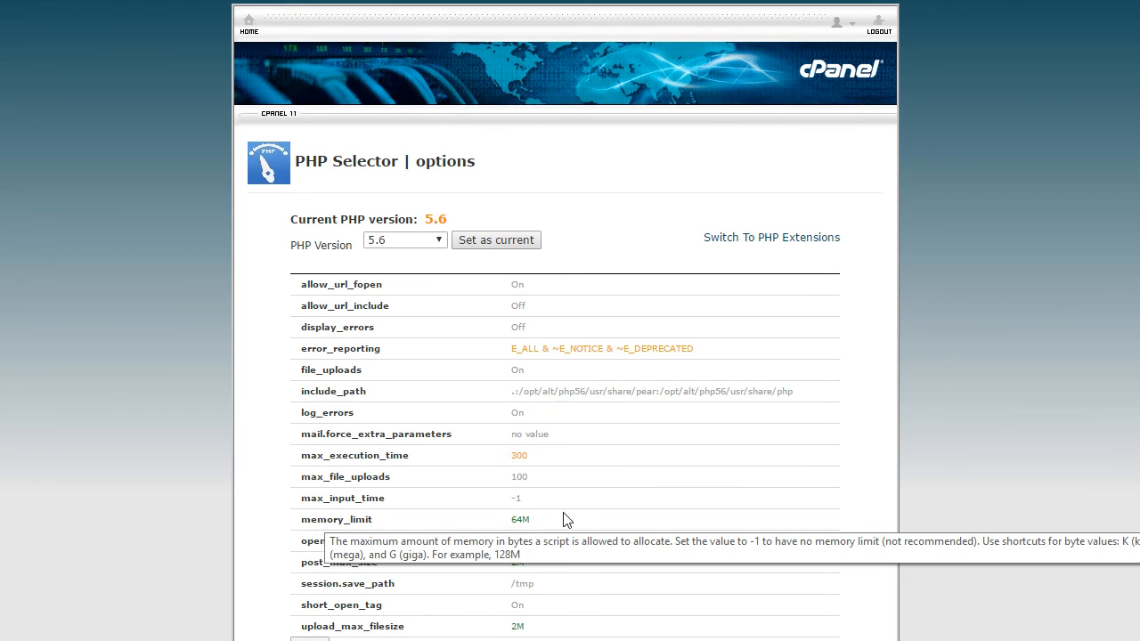
# Set and apply a PHP memory_limit of 128M.
pyautogui.click(525, 519)
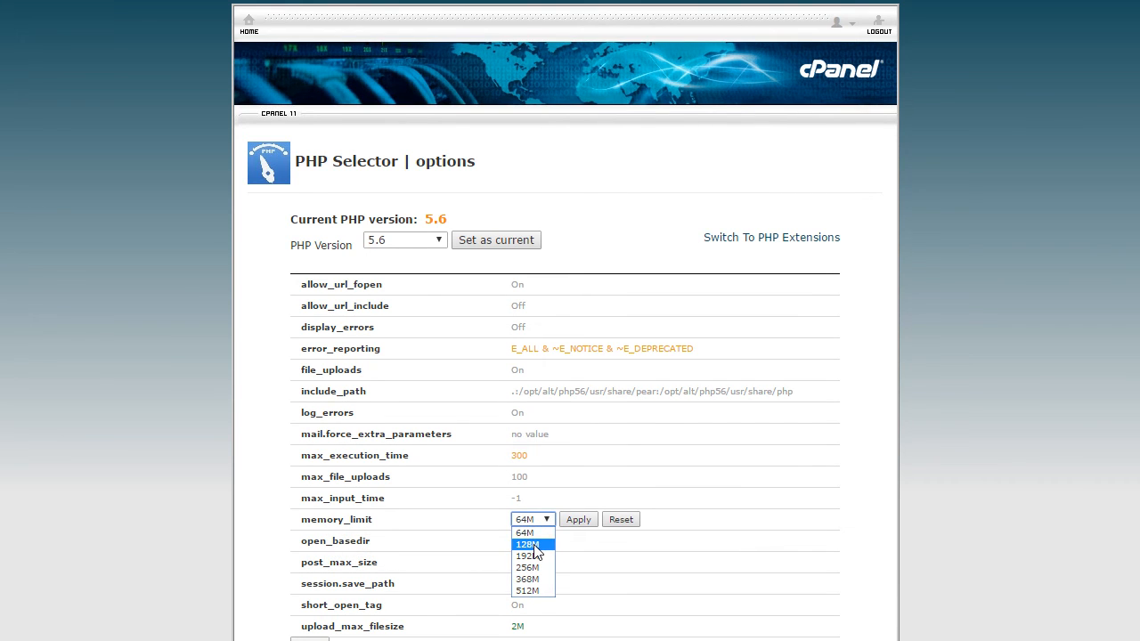
pyautogui.click(526, 544)
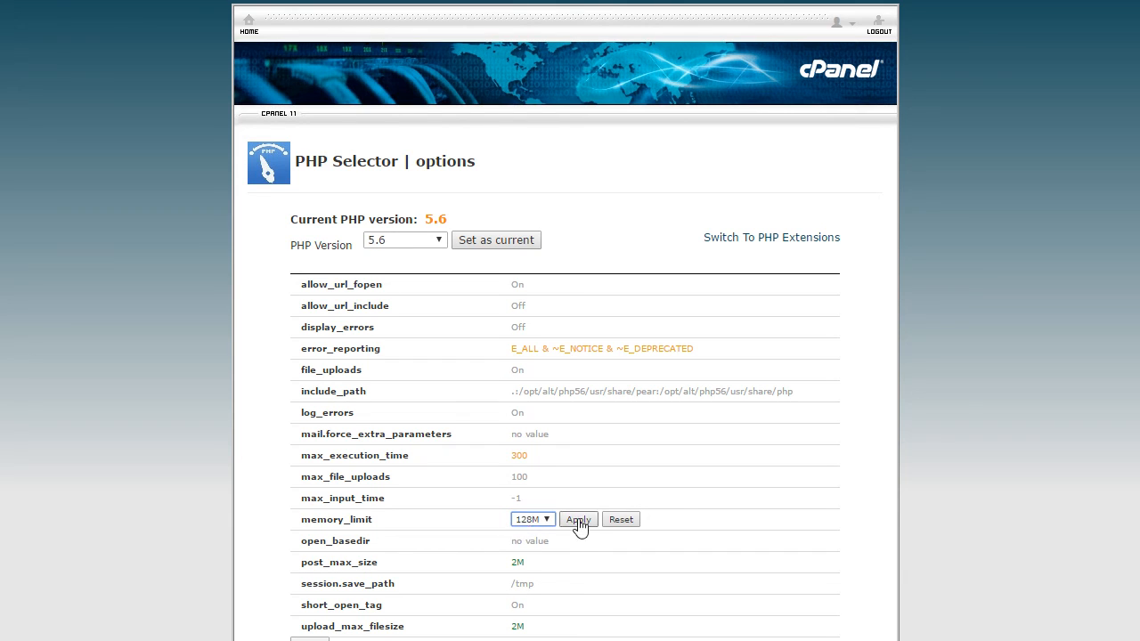
pyautogui.click(578, 519)
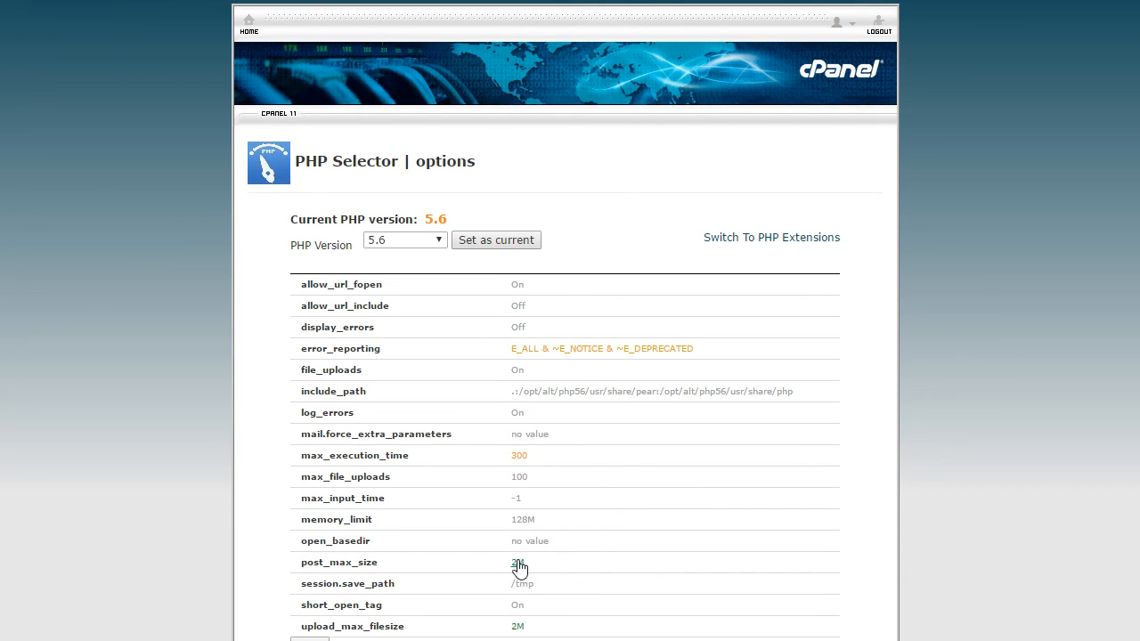
# Set post_max_size and upload_max_filesize both to 64M and apply.
pyautogui.click(520, 562)
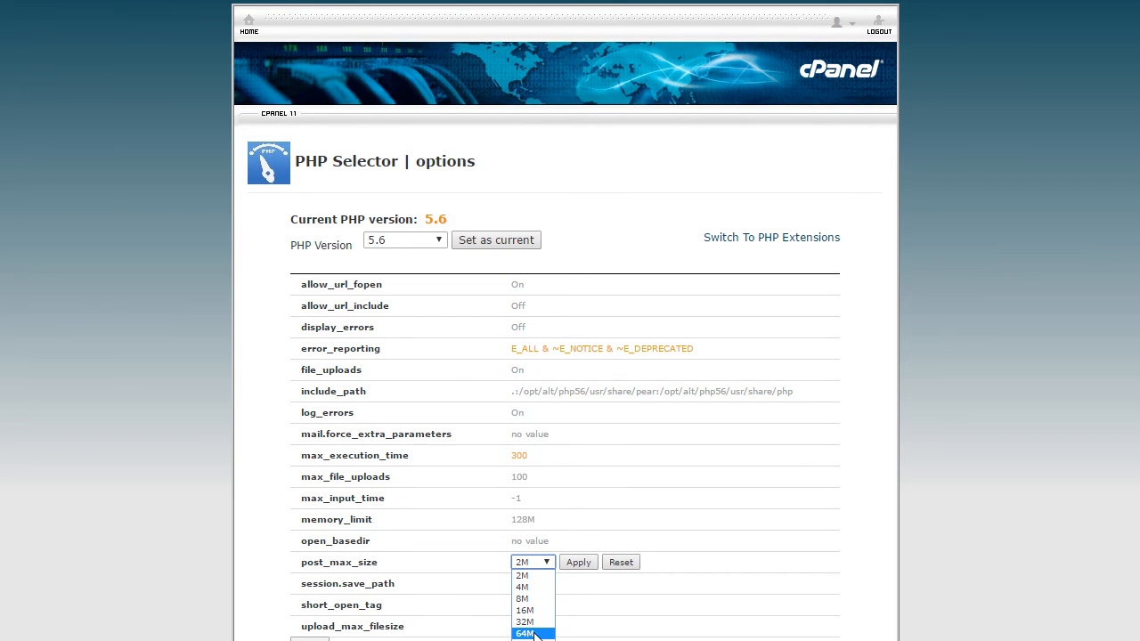
pyautogui.click(524, 633)
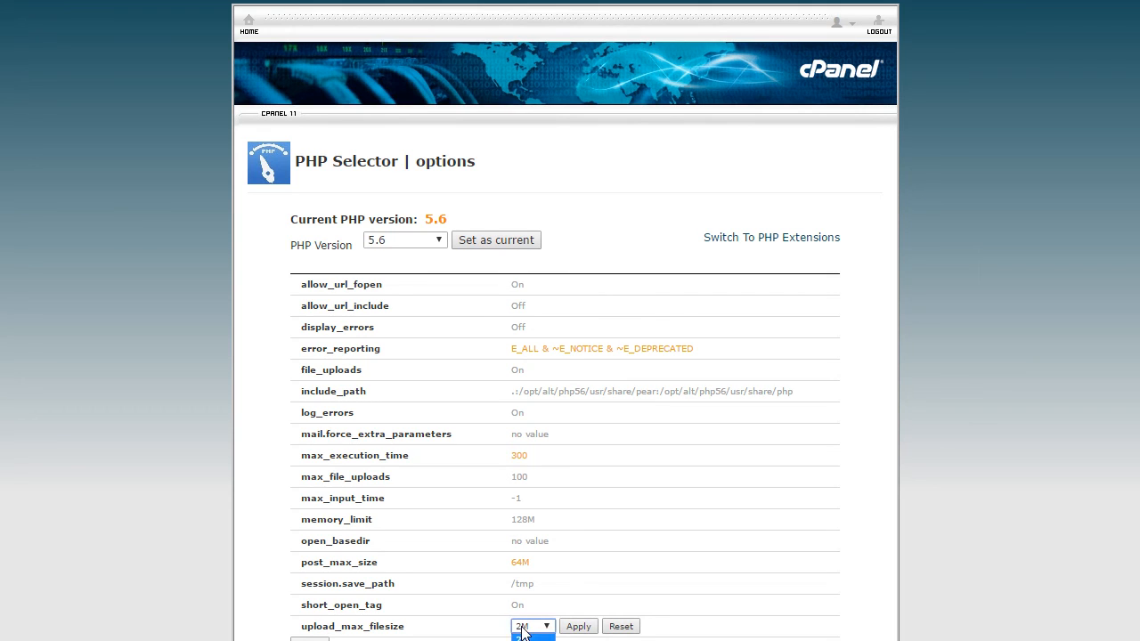
pyautogui.click(532, 626)
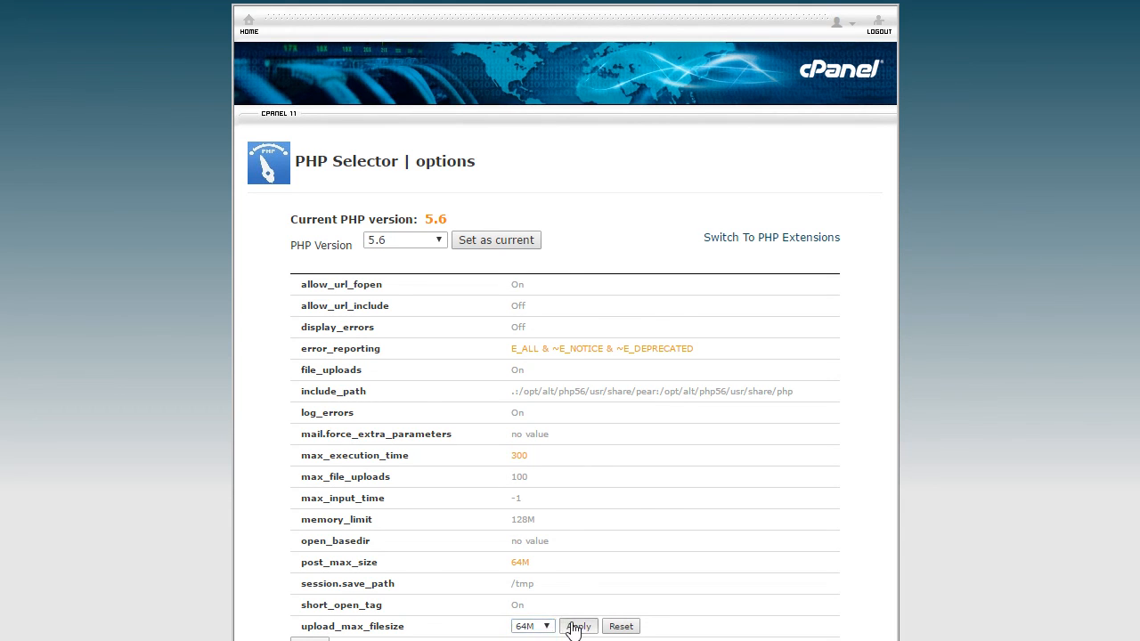
pyautogui.click(577, 626)
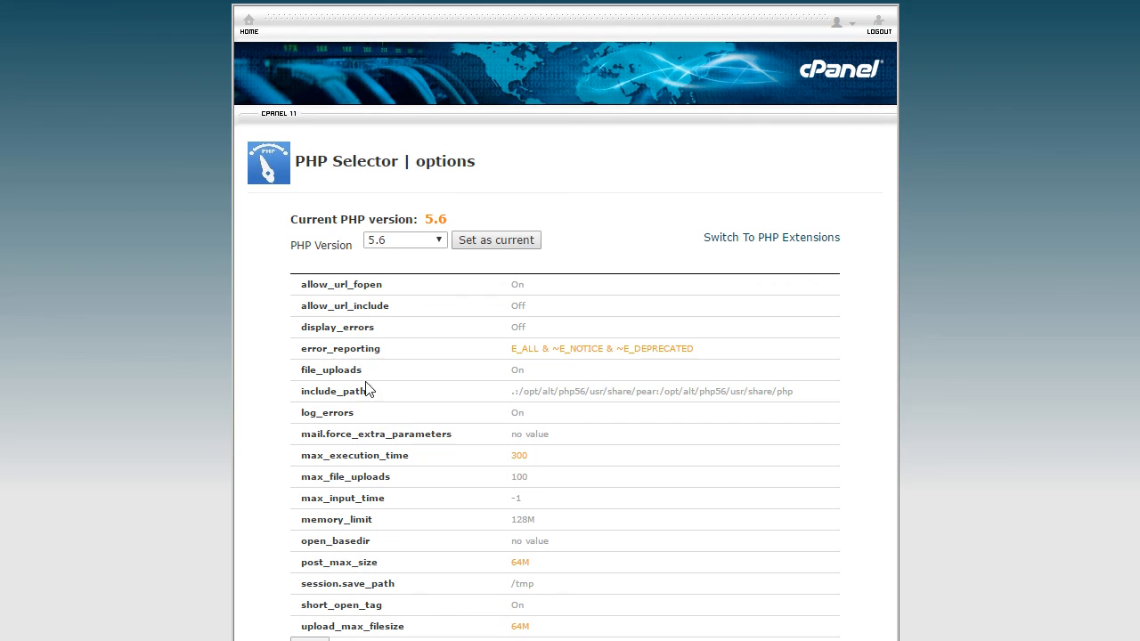
pyautogui.moveTo(519, 348)
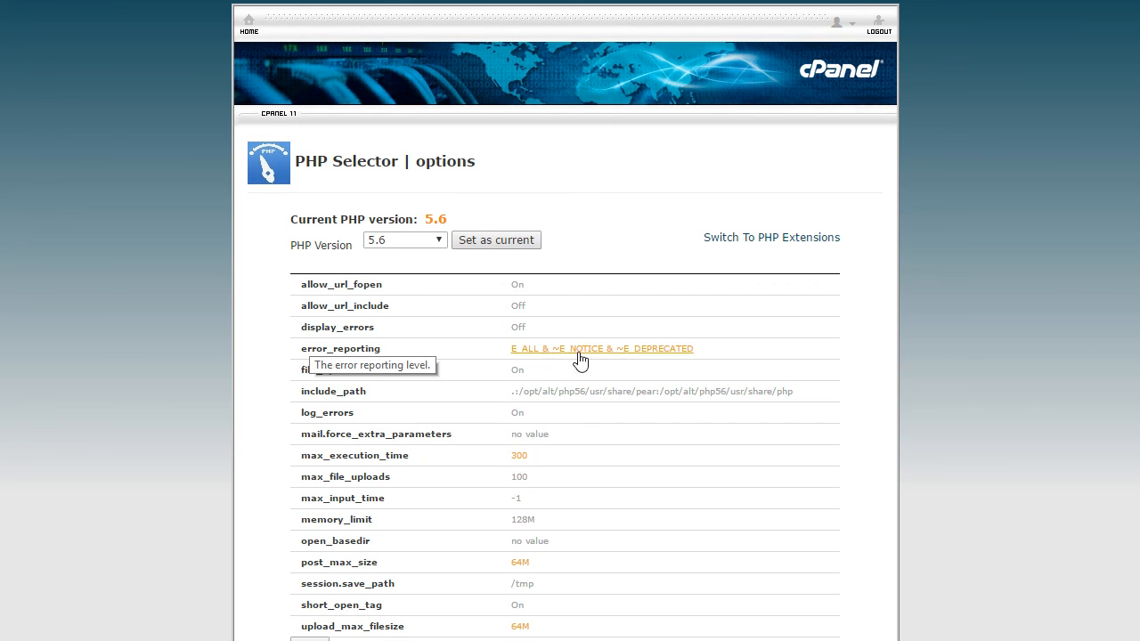
pyautogui.moveTo(675, 369)
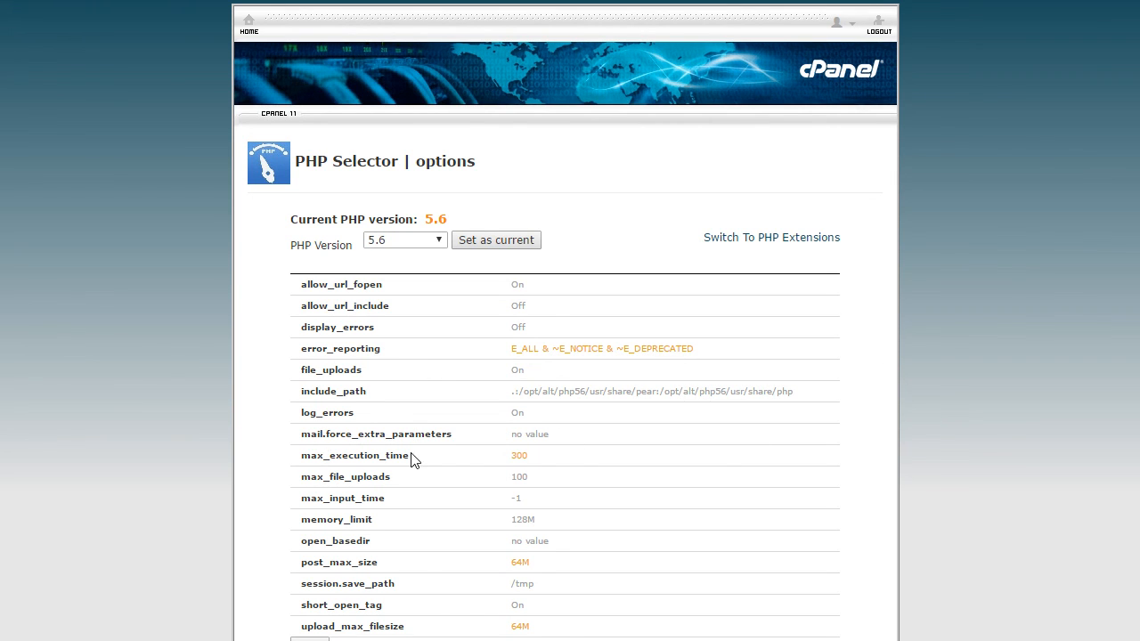
pyautogui.moveTo(336, 470)
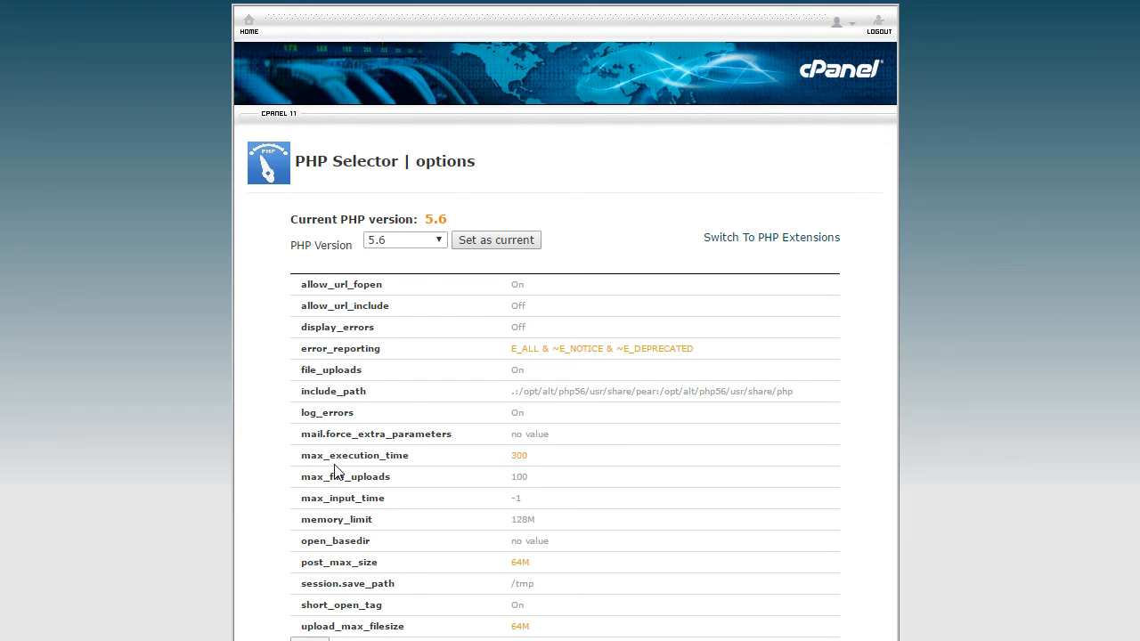
pyautogui.moveTo(404, 479)
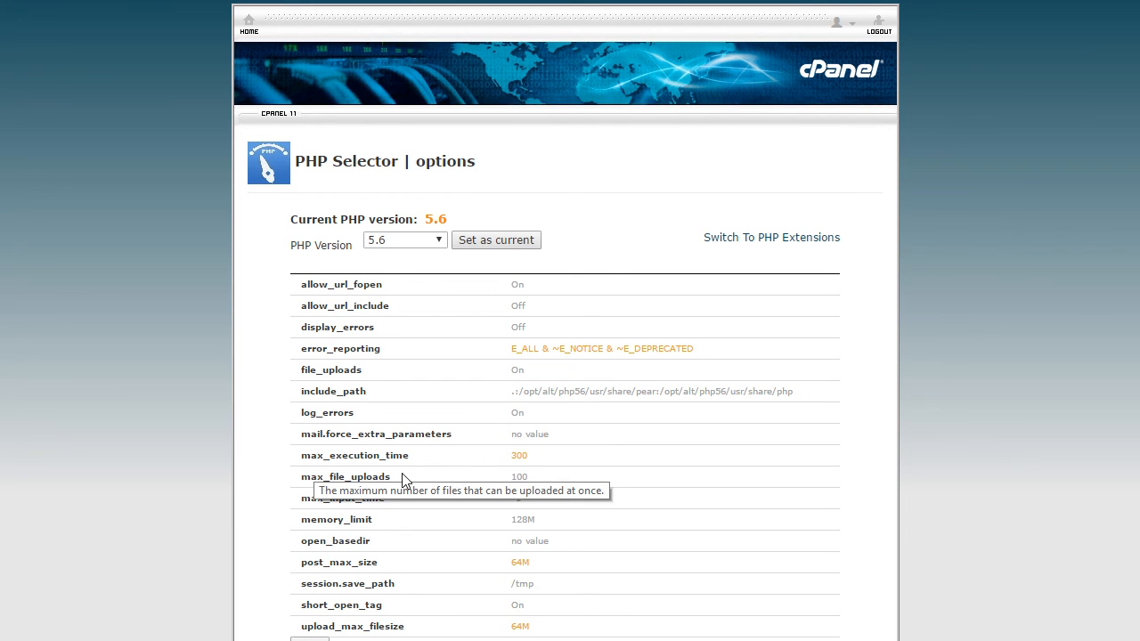
pyautogui.moveTo(316, 519)
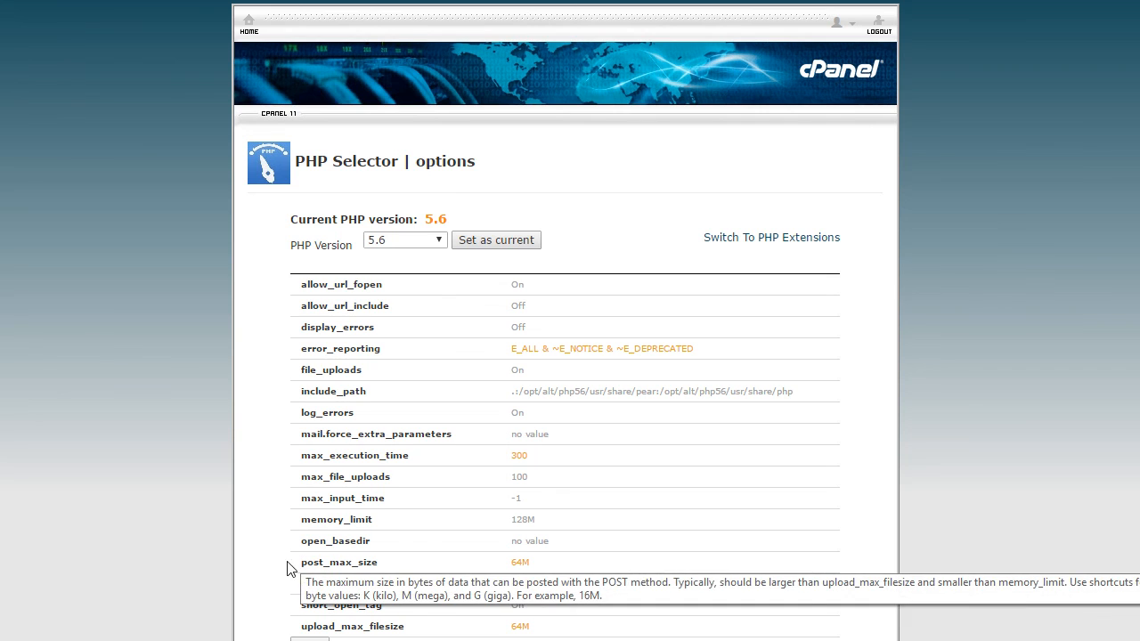
pyautogui.moveTo(519, 566)
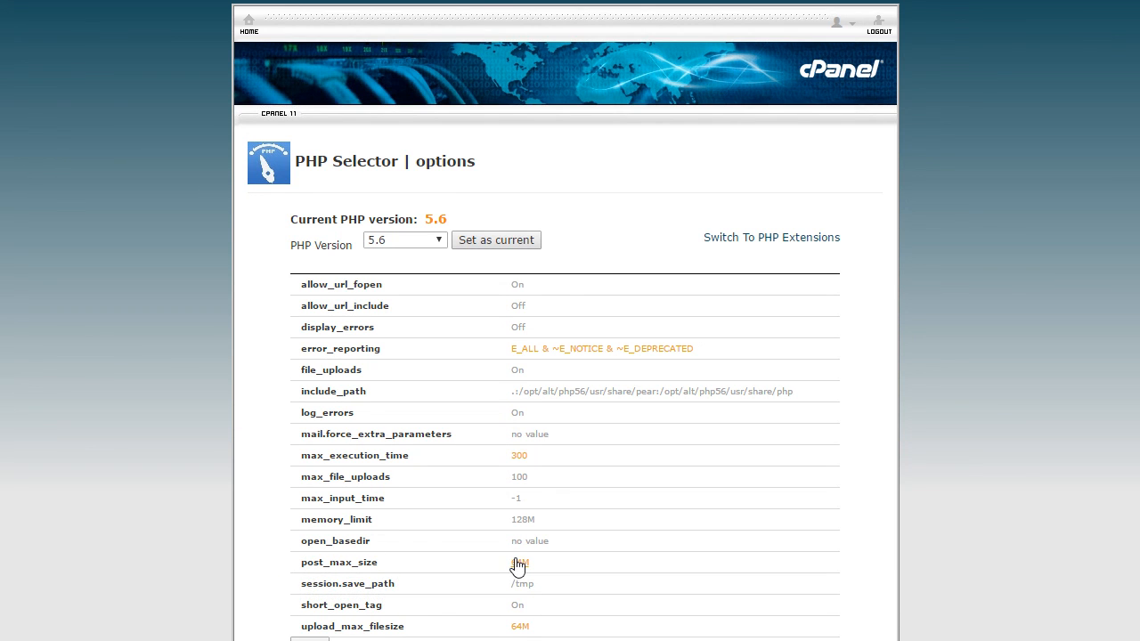
pyautogui.moveTo(262, 630)
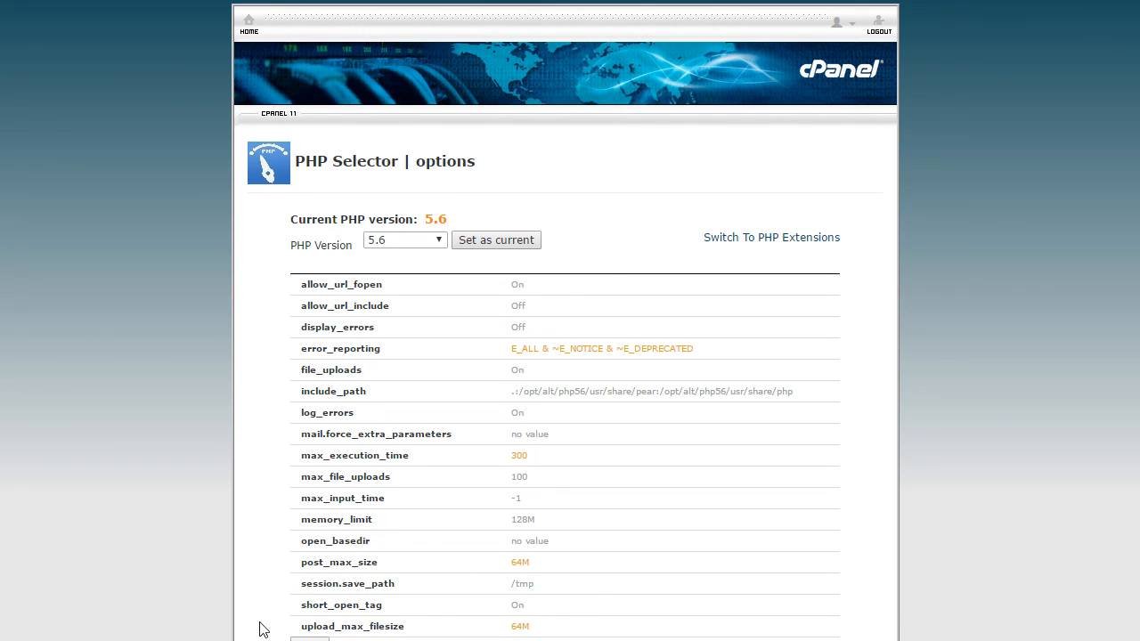
pyautogui.moveTo(359, 626)
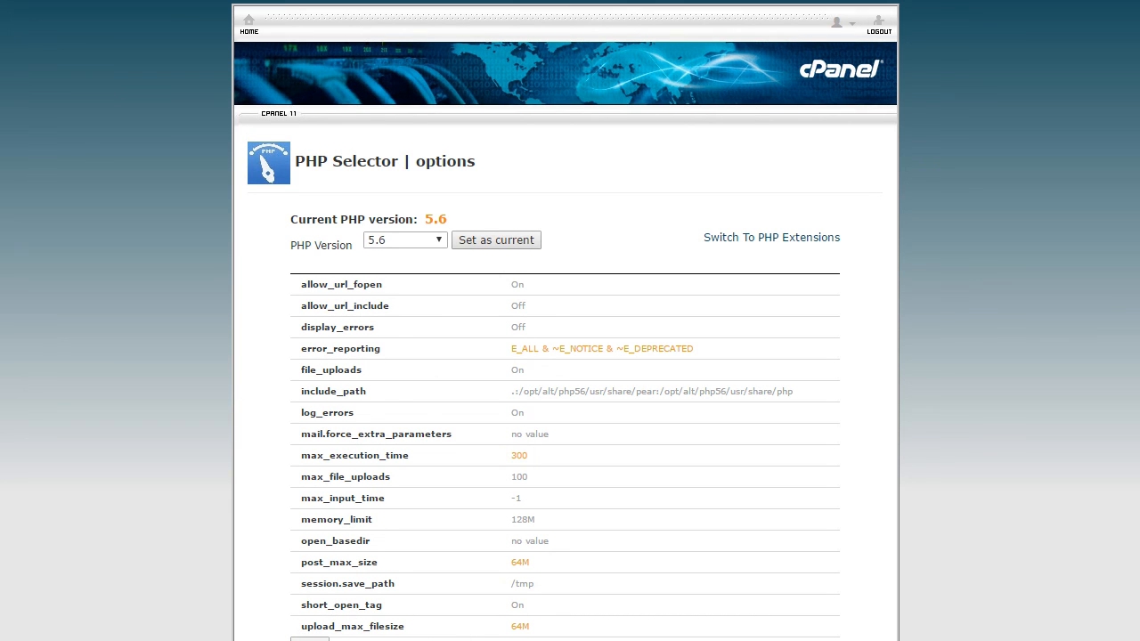
# Save the PHP 5.6 options table until cPanel shows 'Settings saved'.
pyautogui.click(496, 240)
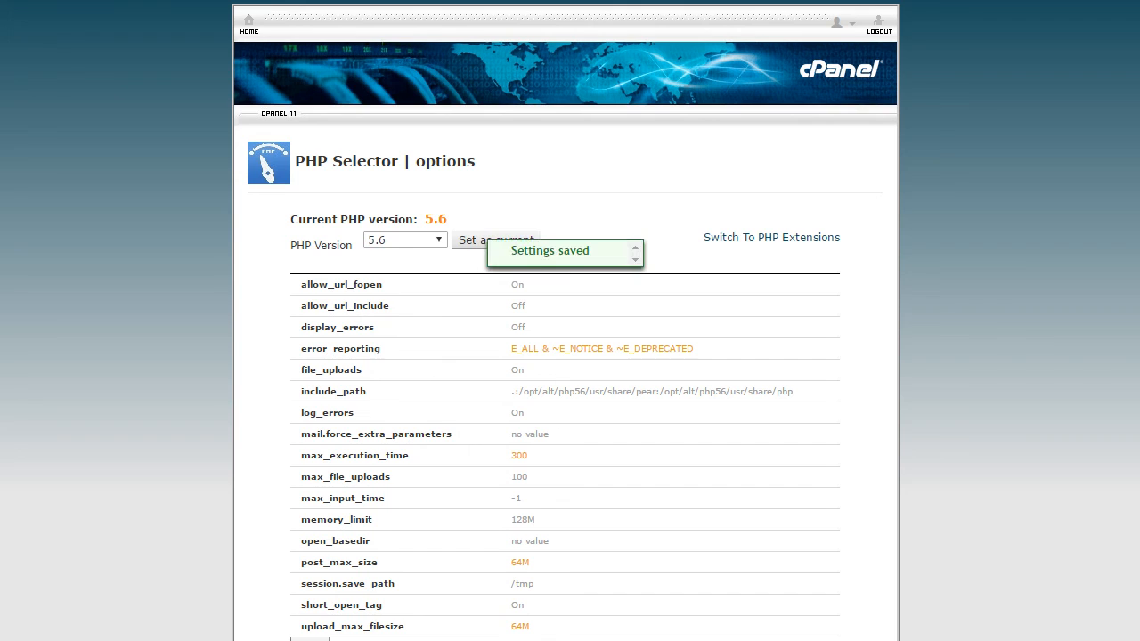
pyautogui.moveTo(1009, 527)
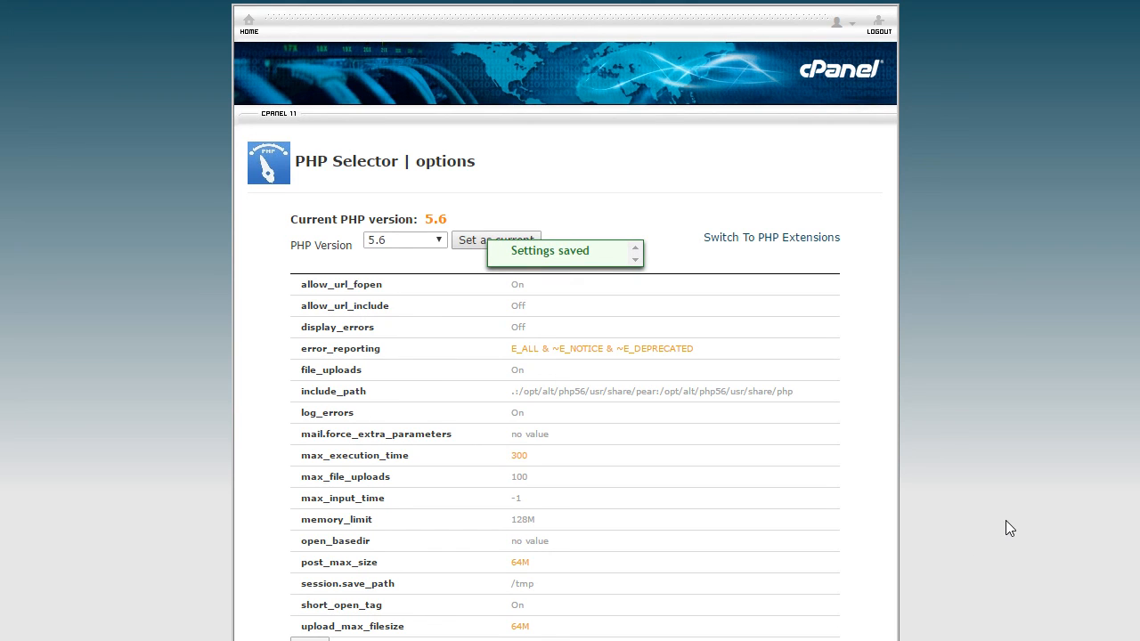